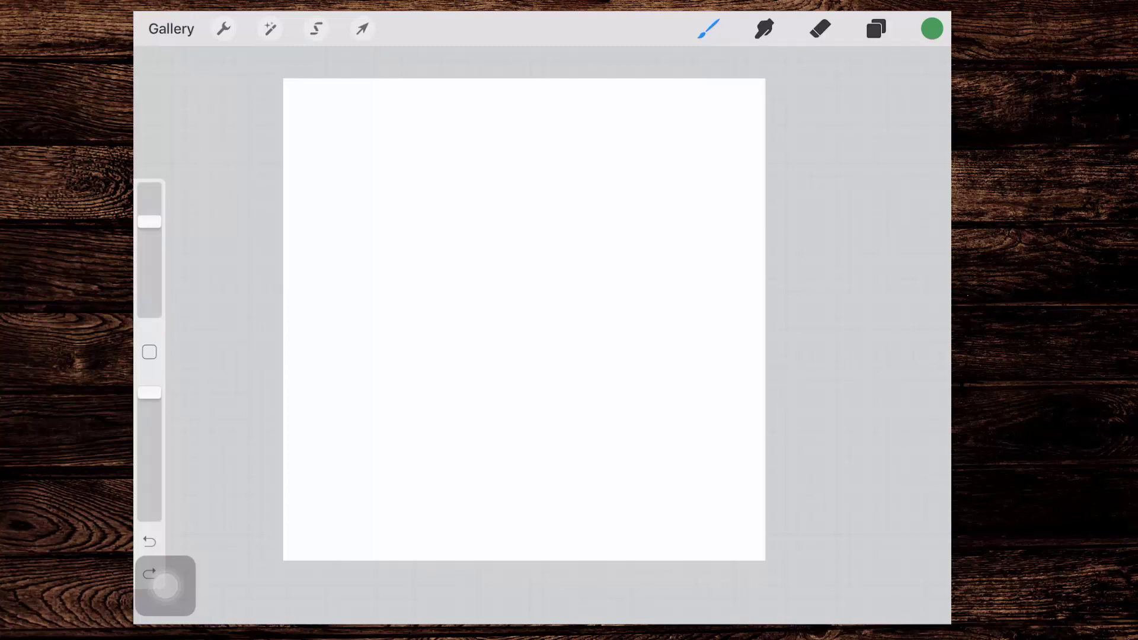
# - Clear the sample lettering, pick black from the palettes and select the HB - Monoline With Streamline brush
pyautogui.click(150, 542)
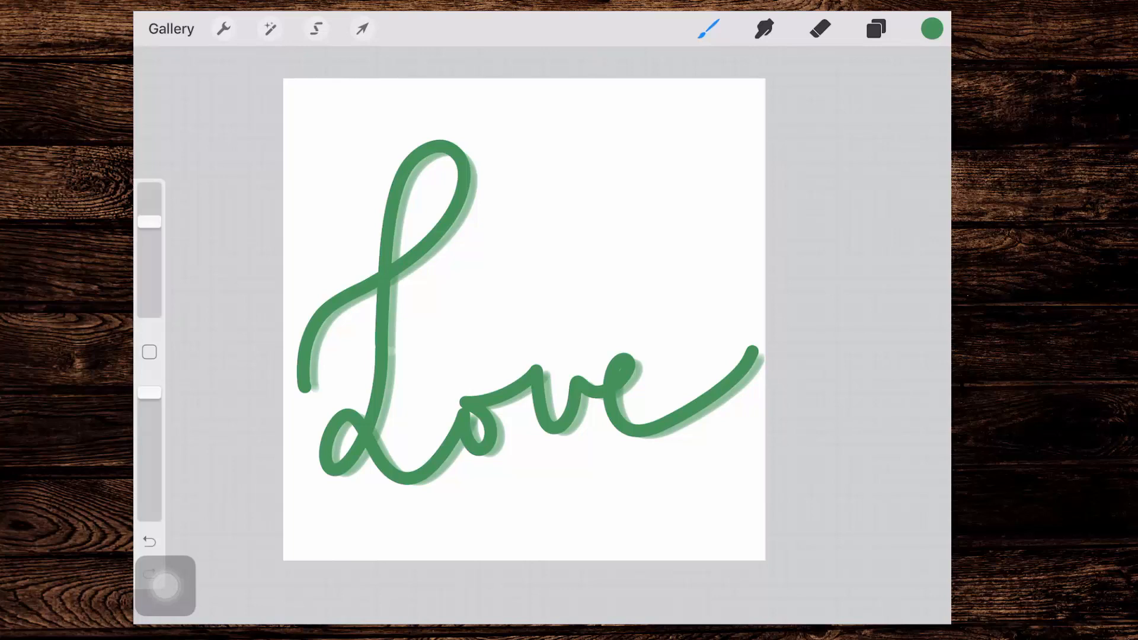
pyautogui.click(149, 542)
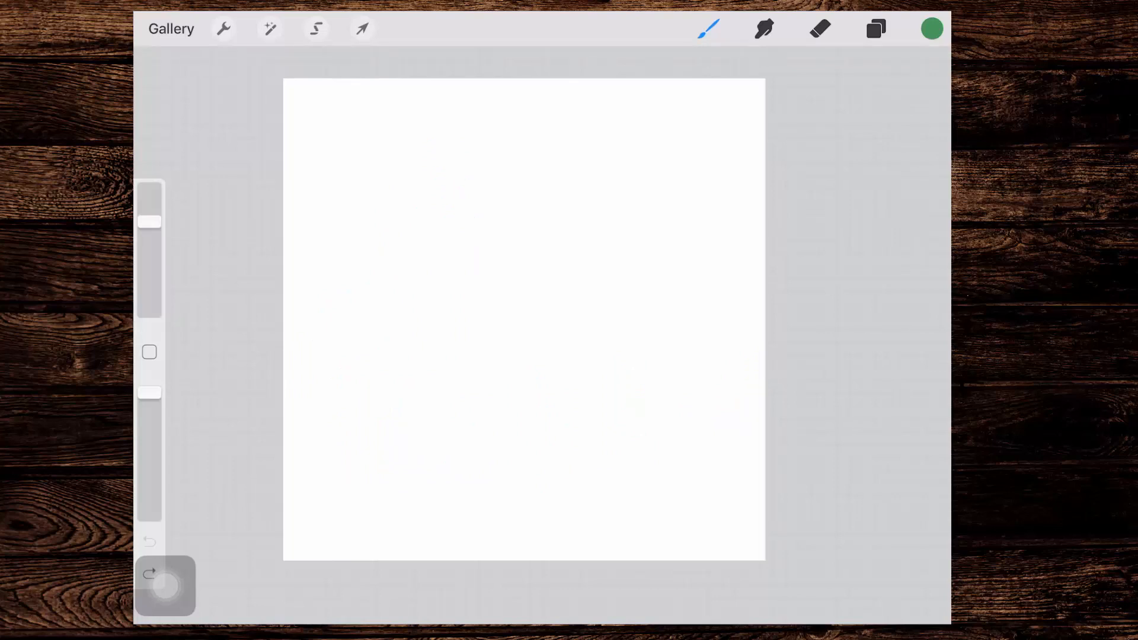
pyautogui.click(931, 29)
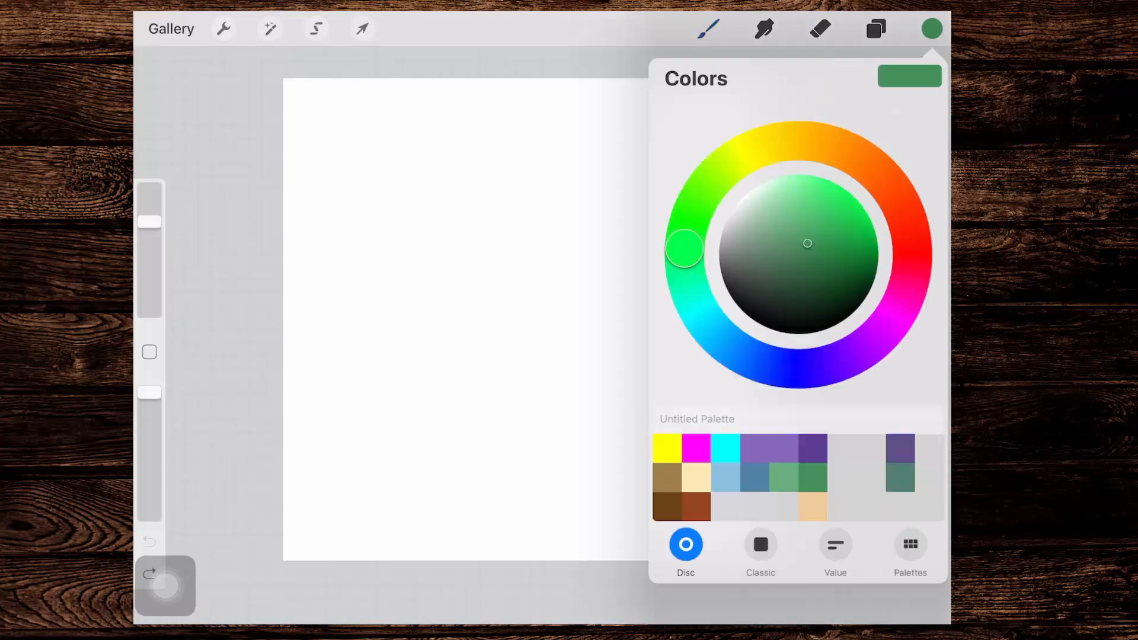
pyautogui.click(911, 588)
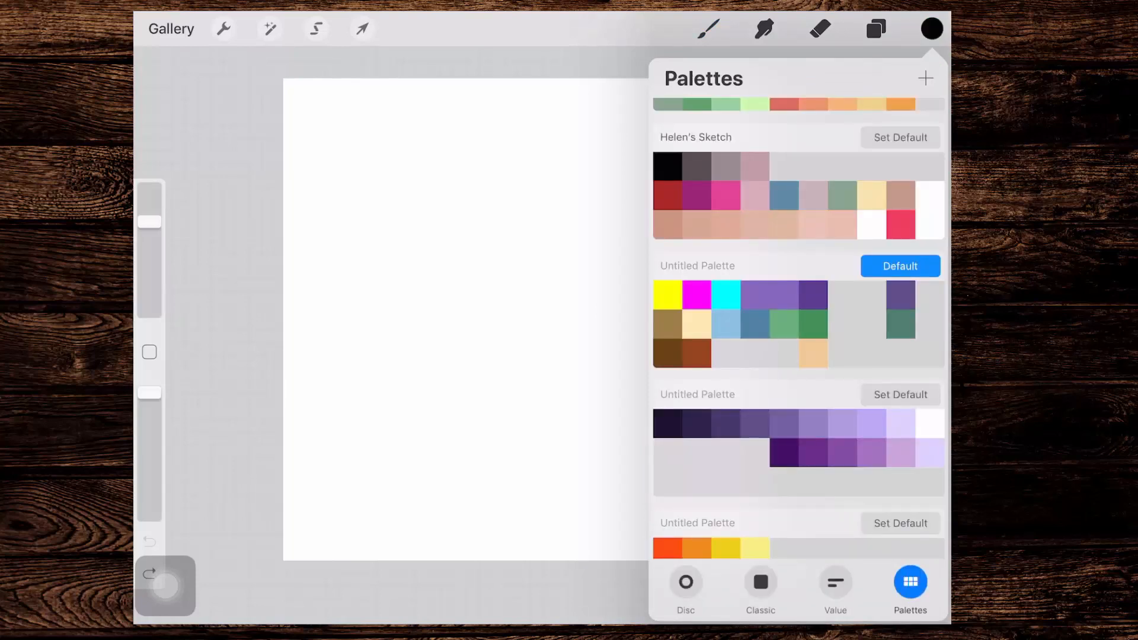
pyautogui.click(708, 28)
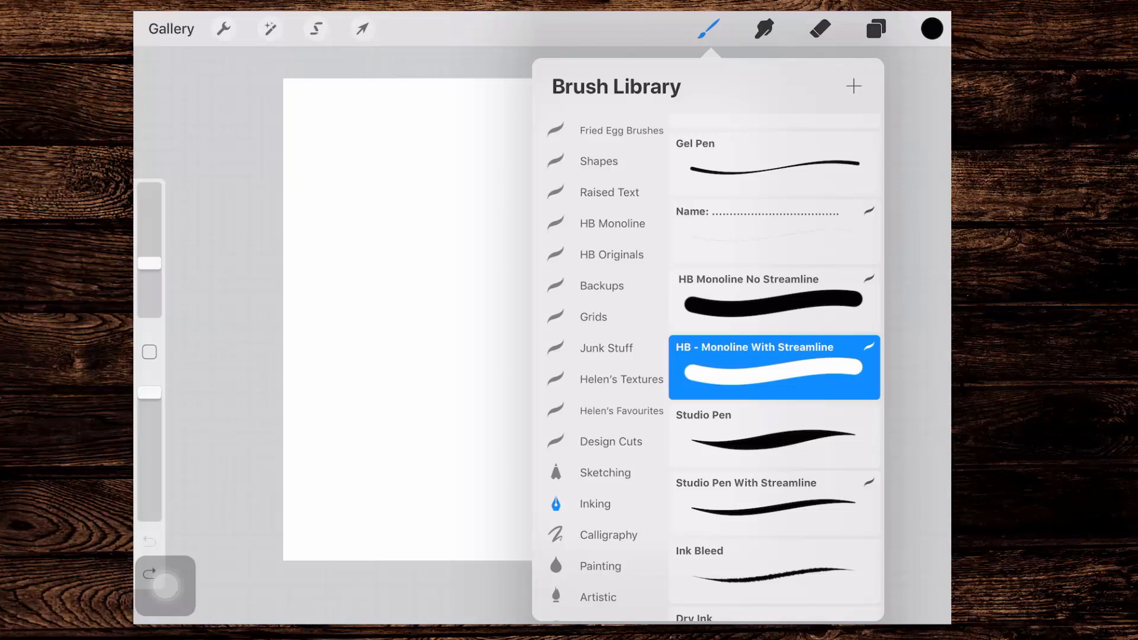
pyautogui.click(709, 28)
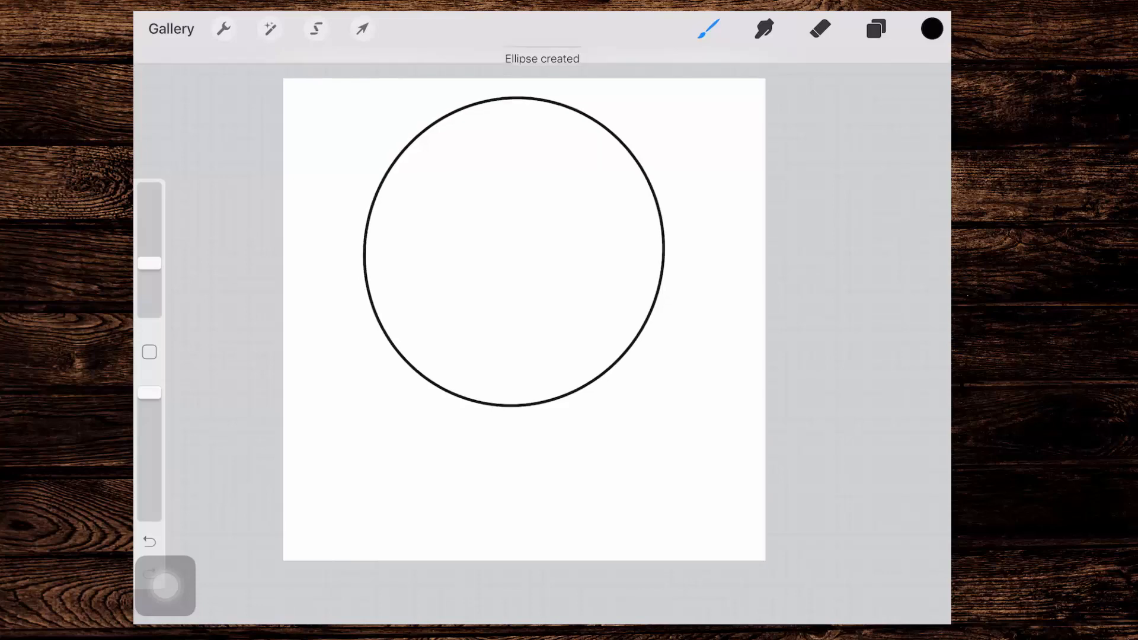
# - Snap the drawn loop to a perfect circle via Edit Shape and fill it solid black
pyautogui.click(541, 59)
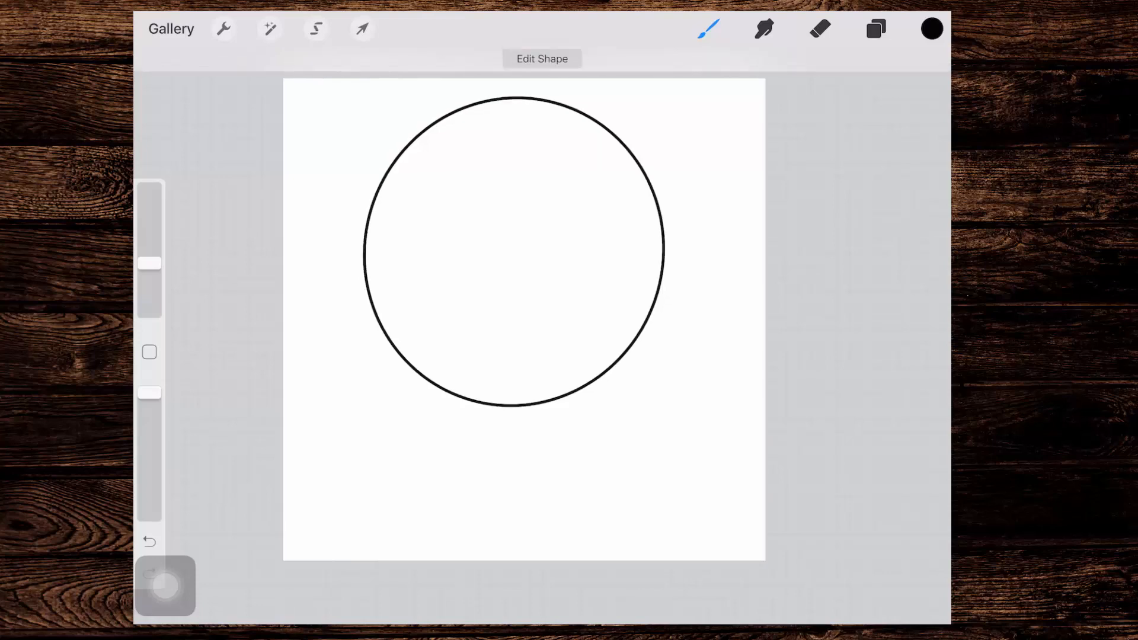
pyautogui.click(542, 59)
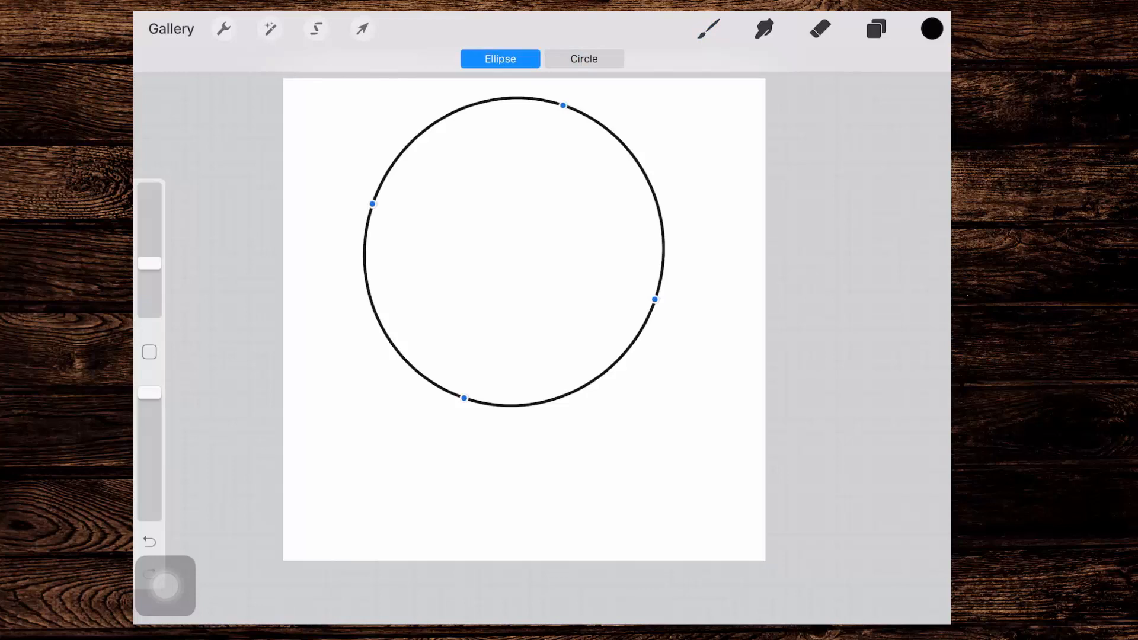
pyautogui.click(583, 60)
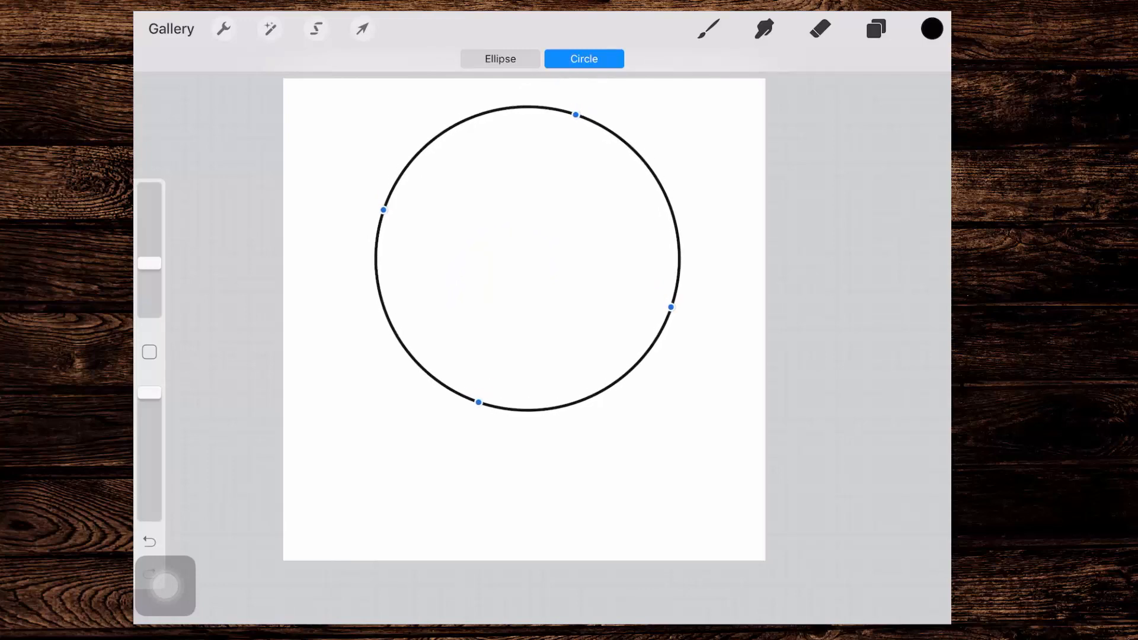
pyautogui.click(597, 355)
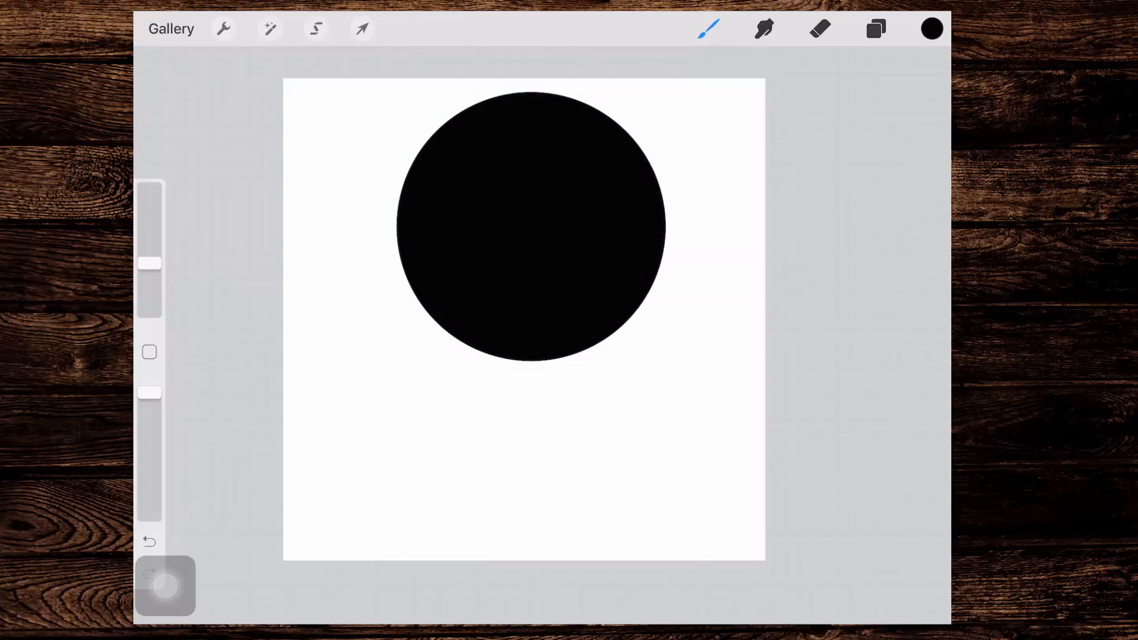
# - Add a new layer and choose a light grey painting colour from the palettes
pyautogui.click(875, 28)
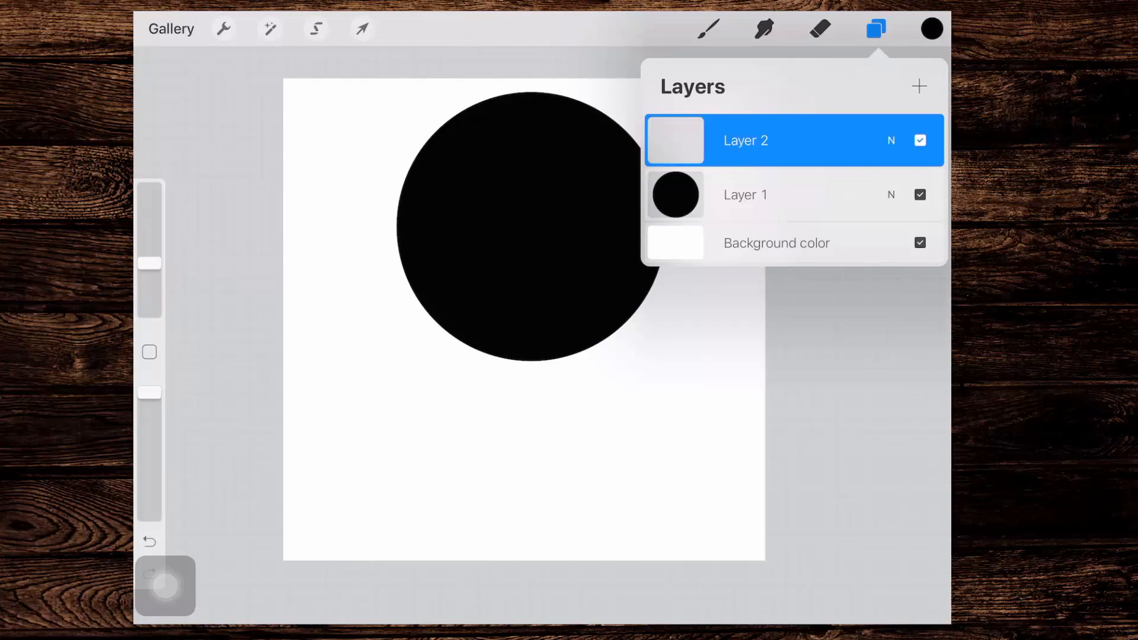
pyautogui.click(931, 28)
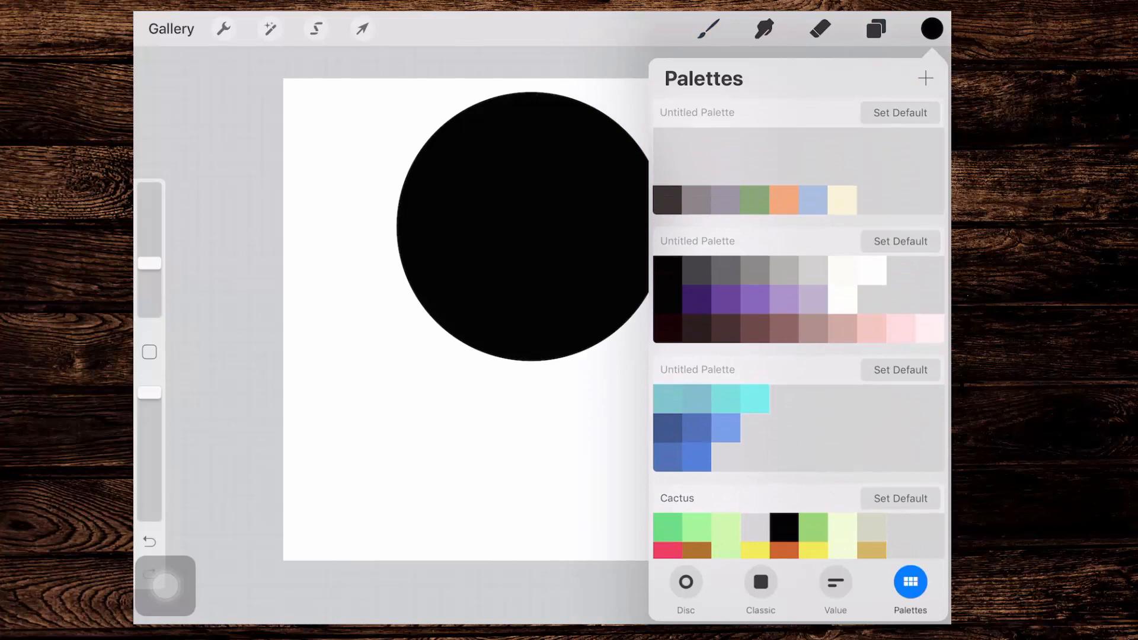
pyautogui.click(932, 29)
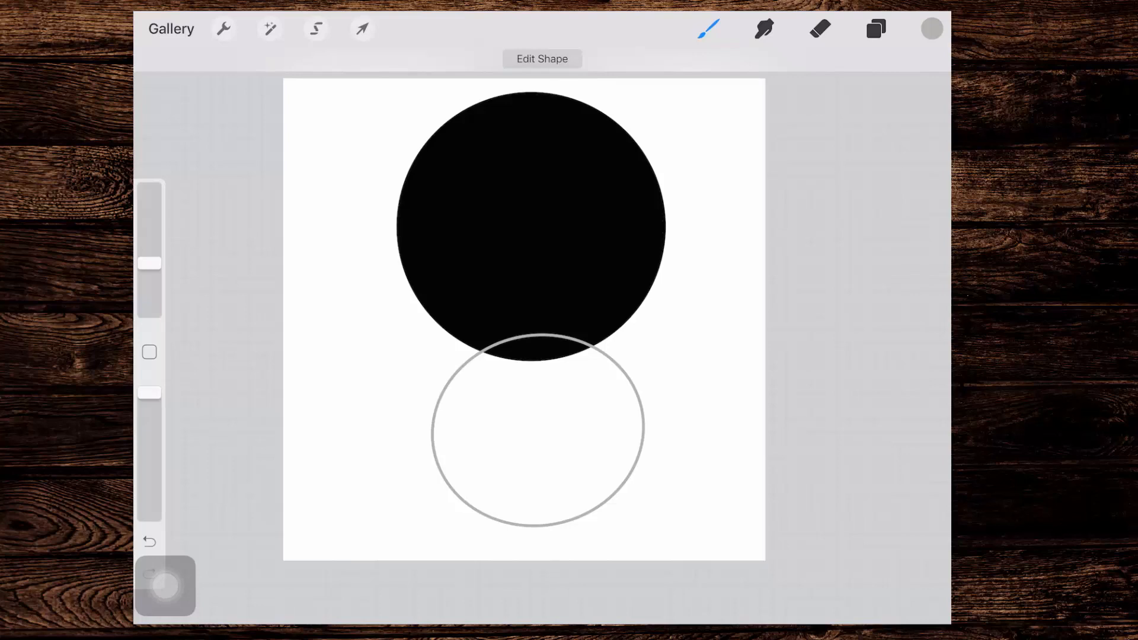
# - Snap the grey loop to a perfect circle, fill it grey and move Layer 2 beneath Layer 1
pyautogui.click(542, 59)
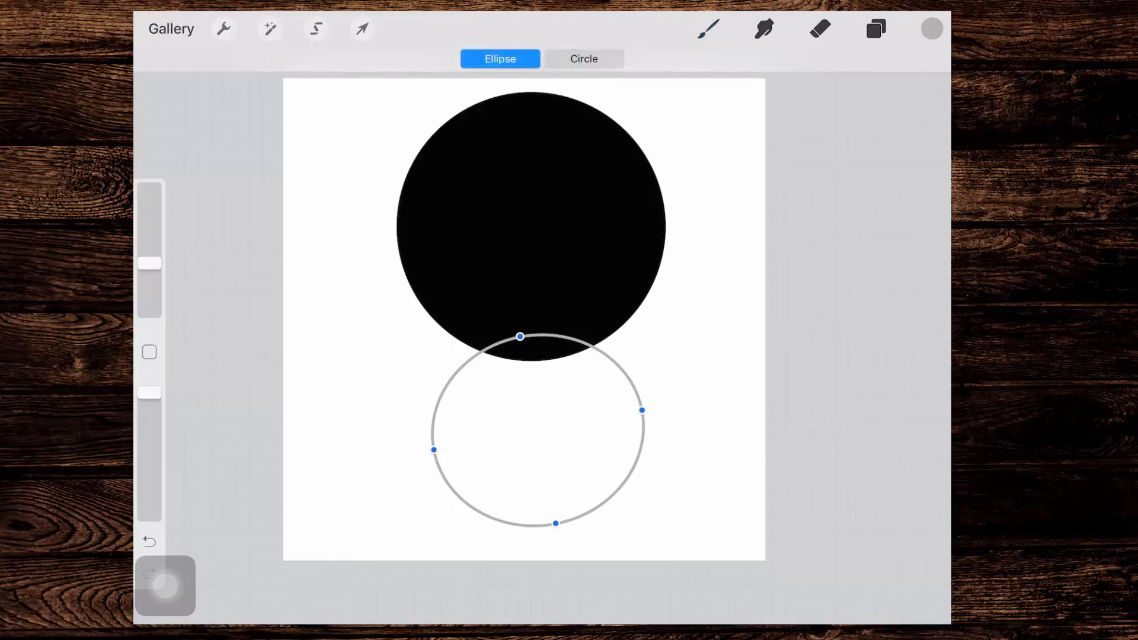
pyautogui.click(583, 59)
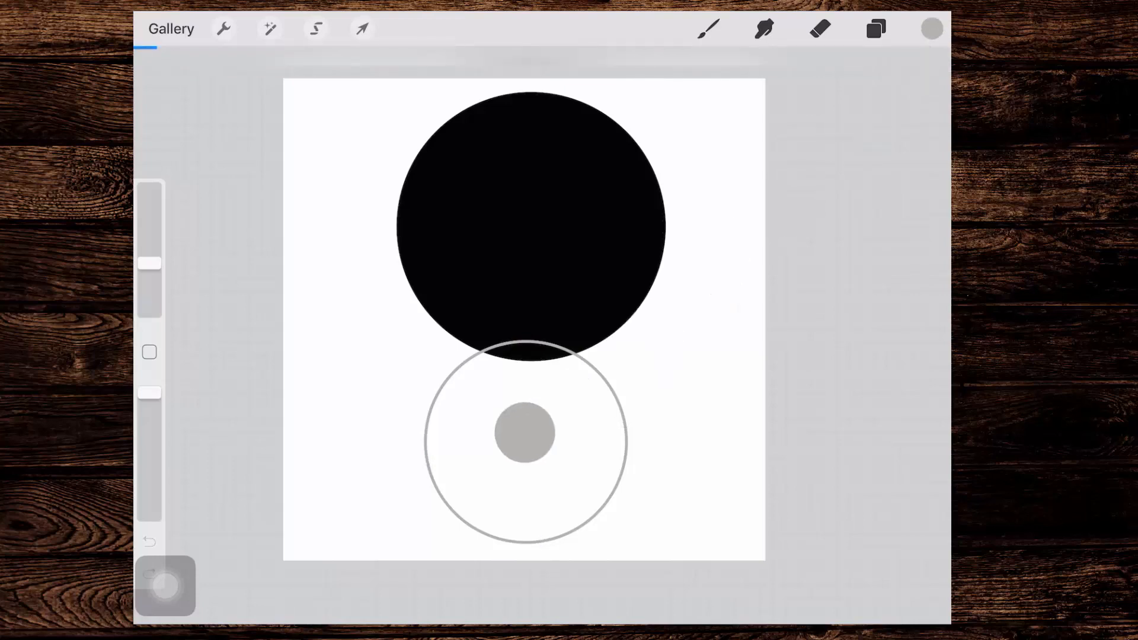
pyautogui.click(875, 29)
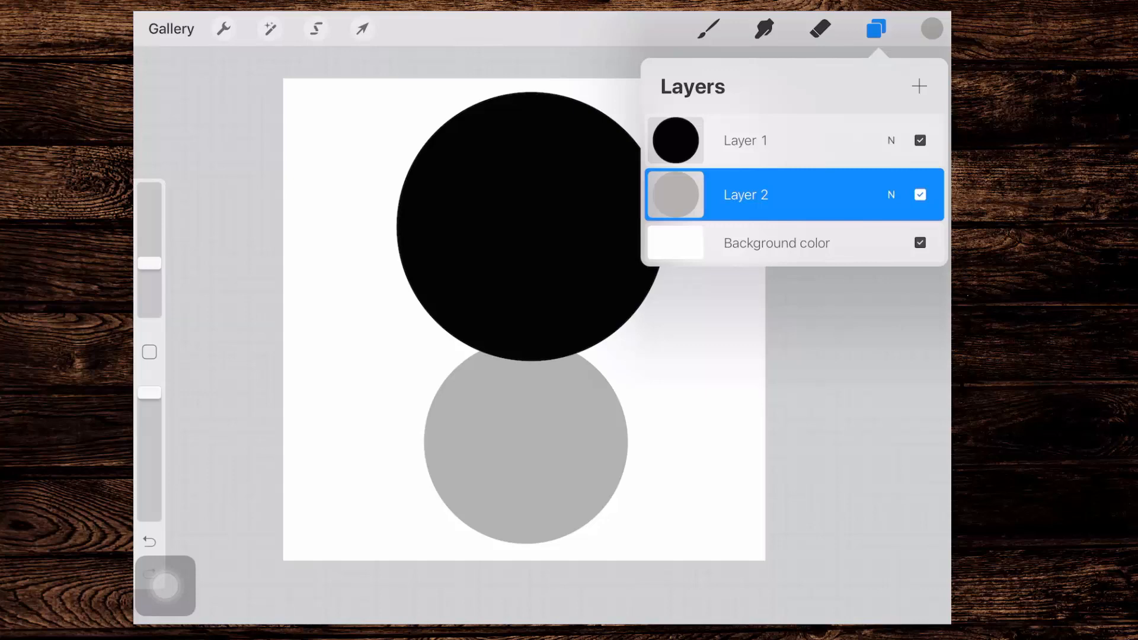
pyautogui.click(744, 195)
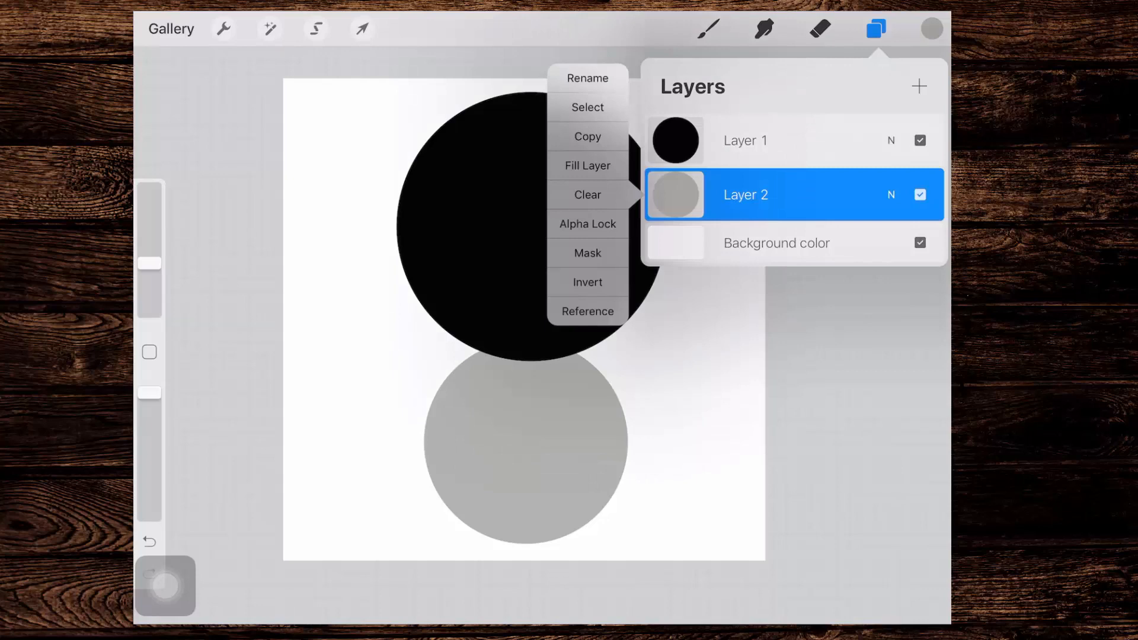
# - Lighten the grey circle on Layer 2, leaving the Actions Add menu open
pyautogui.click(931, 28)
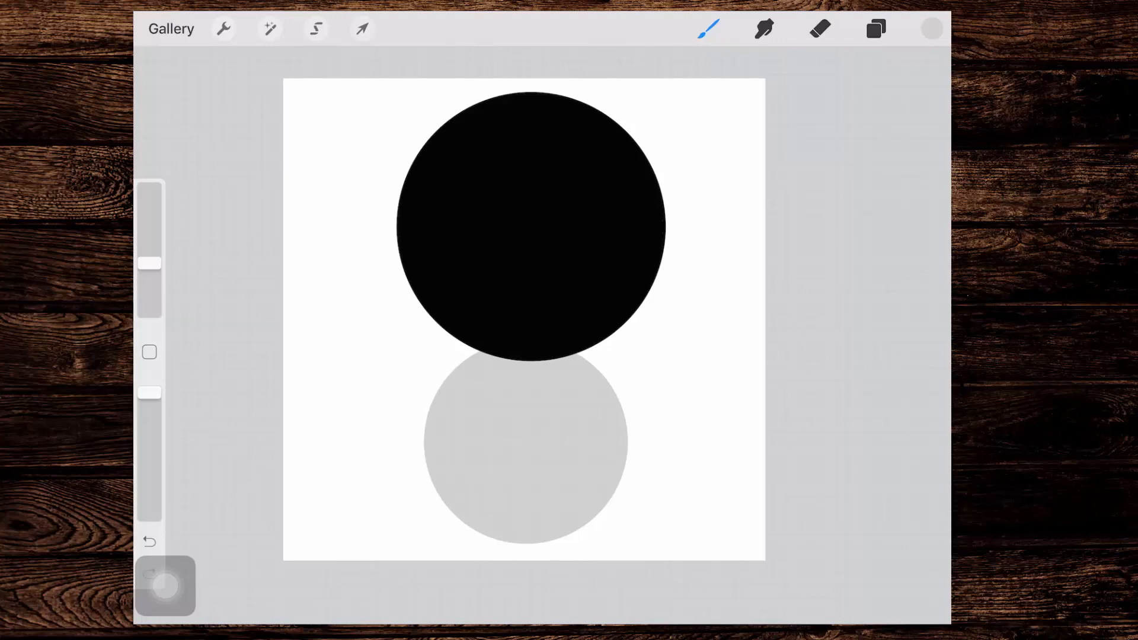
pyautogui.click(224, 29)
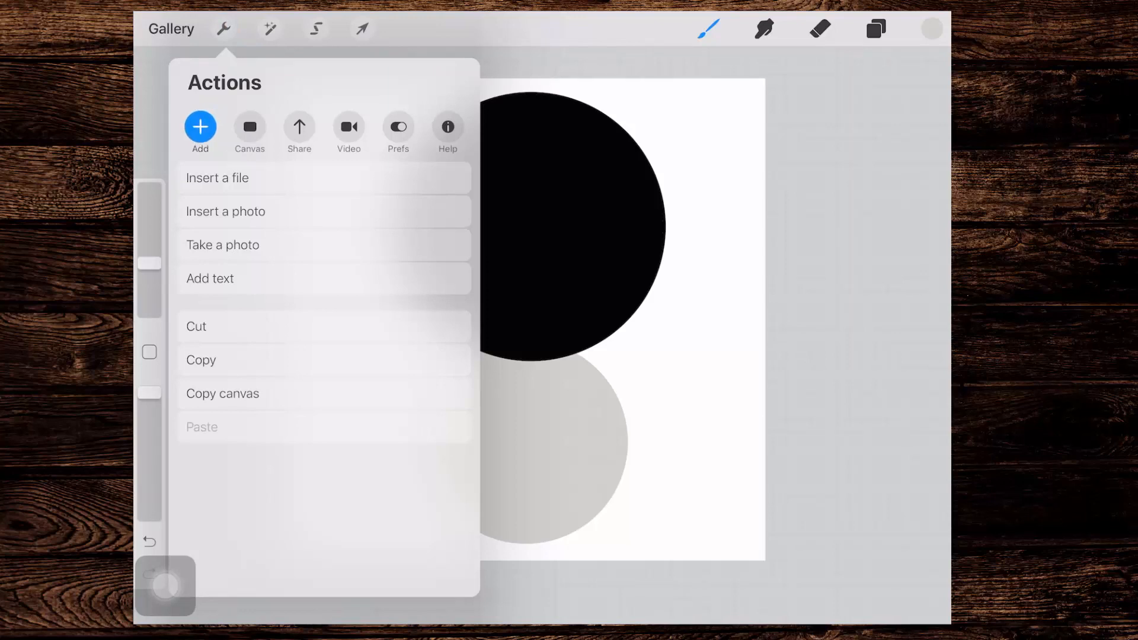
# - Copy the whole canvas image and browse the brush sets in the Brush Library
pyautogui.click(221, 393)
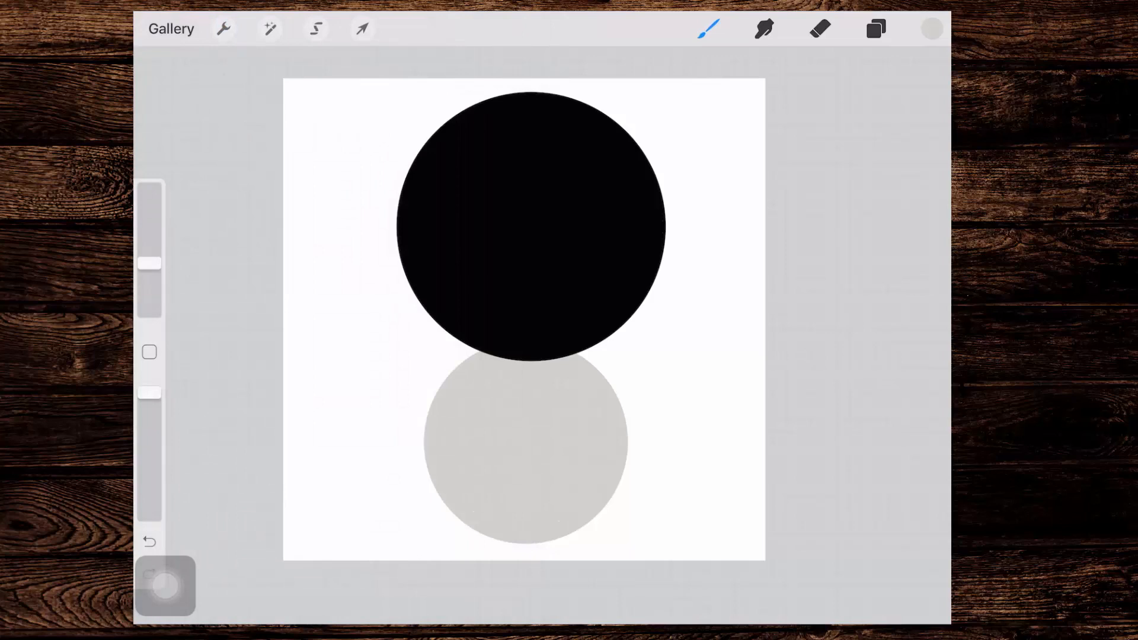
pyautogui.click(708, 29)
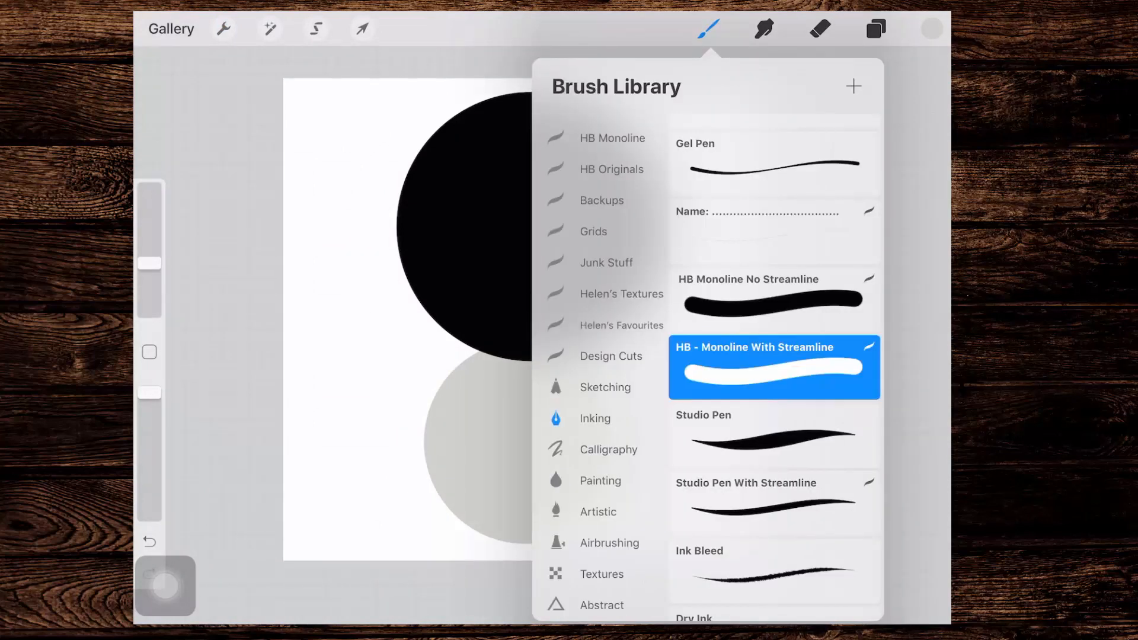
pyautogui.scroll(-3)
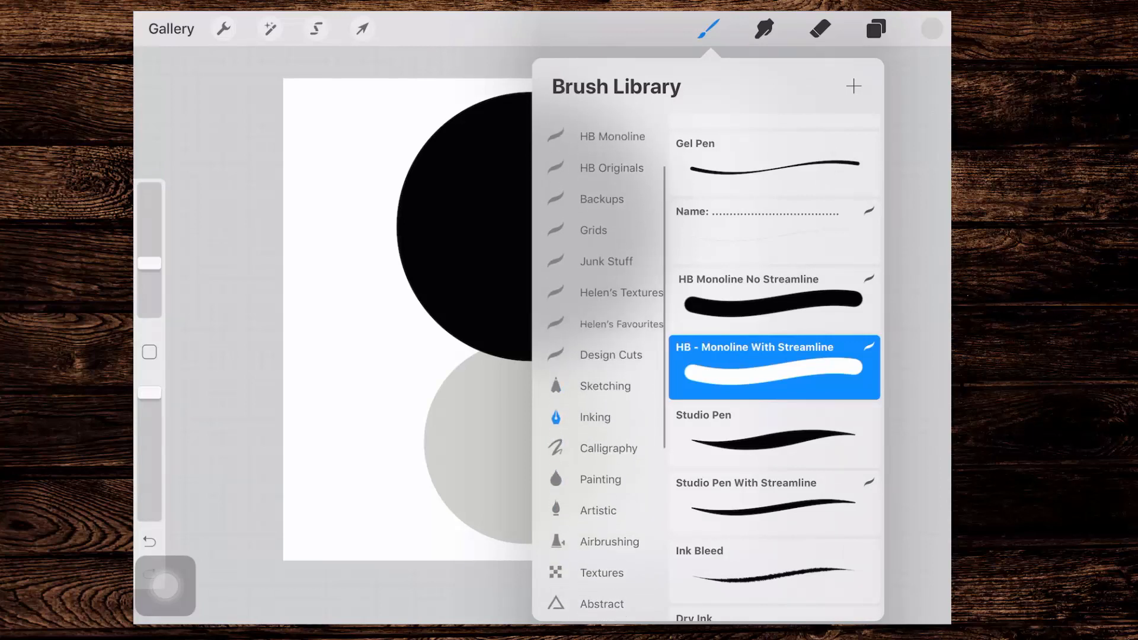
pyautogui.scroll(3)
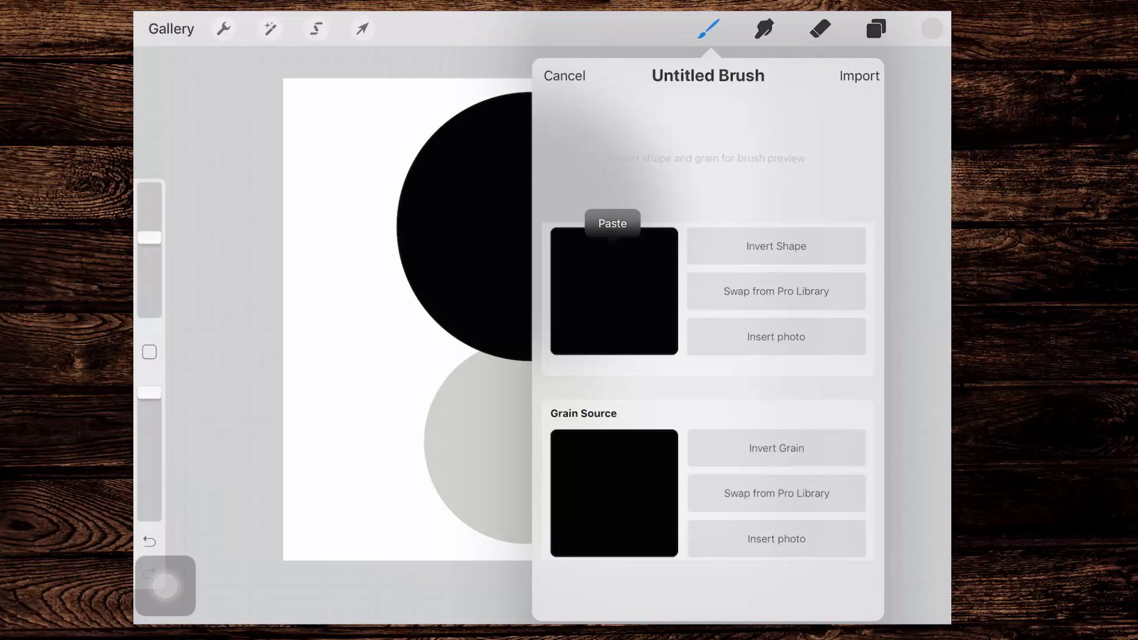
# - Paste the two-circle image as the new brush's shape source and invert it
pyautogui.click(612, 223)
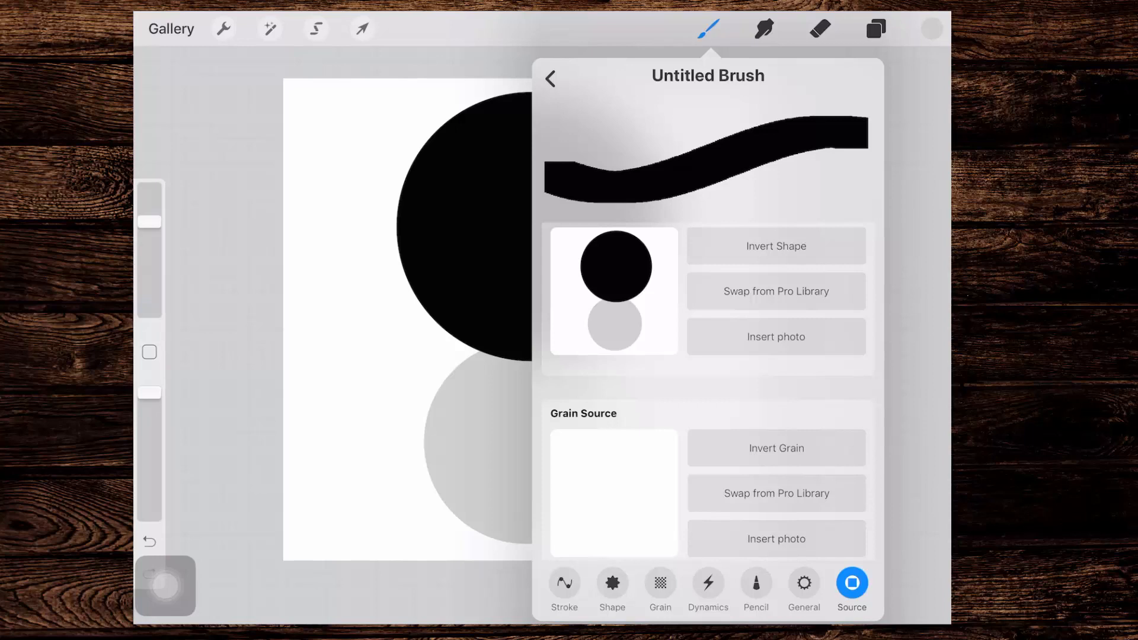
pyautogui.click(775, 246)
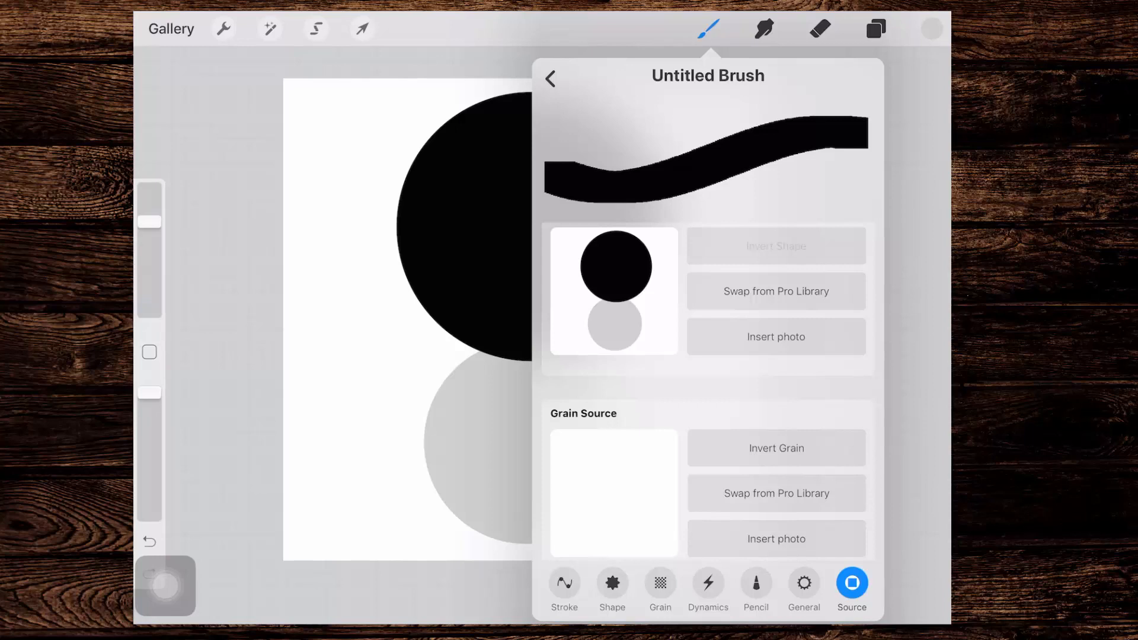
pyautogui.click(775, 246)
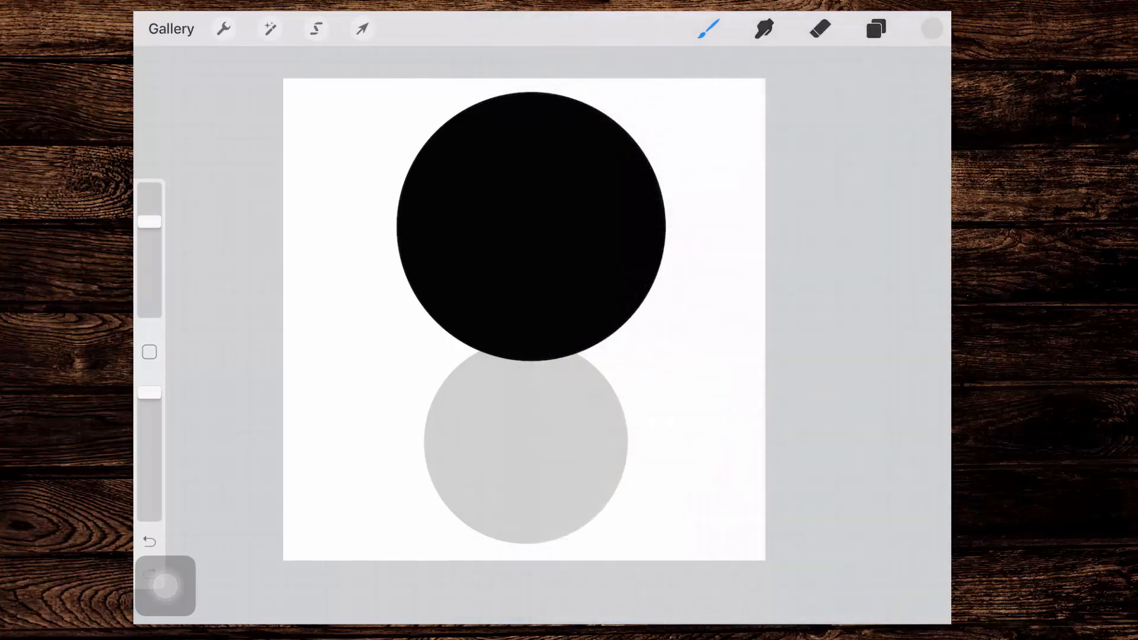
# - Adjust the grey circle's colour, recopy the circle artwork and paste it as the brush shape
pyautogui.click(932, 28)
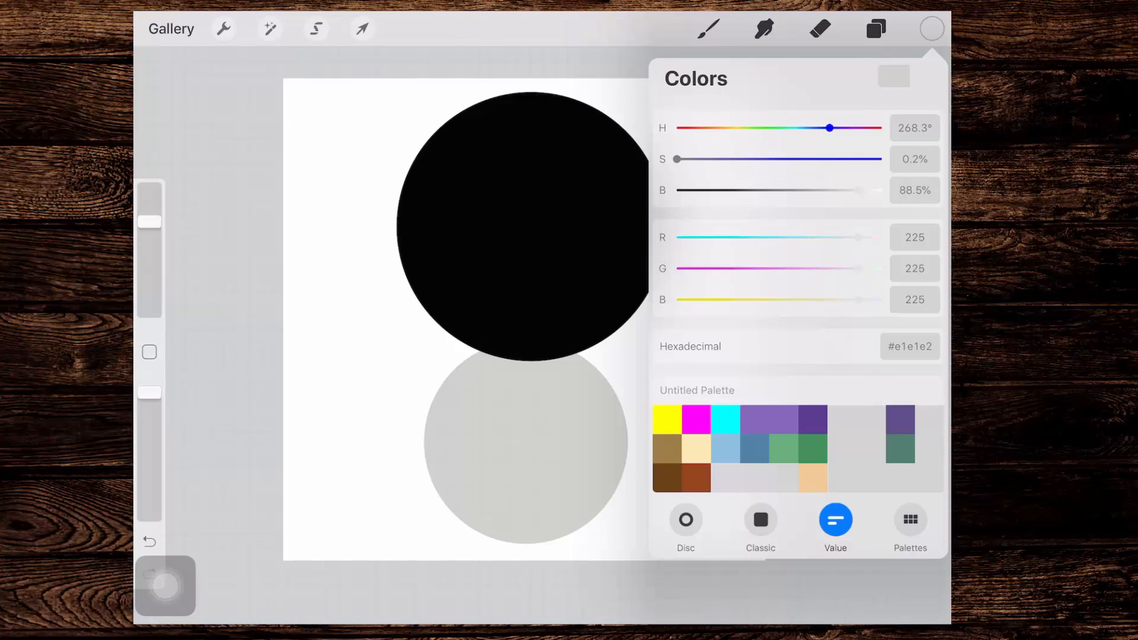
pyautogui.click(874, 29)
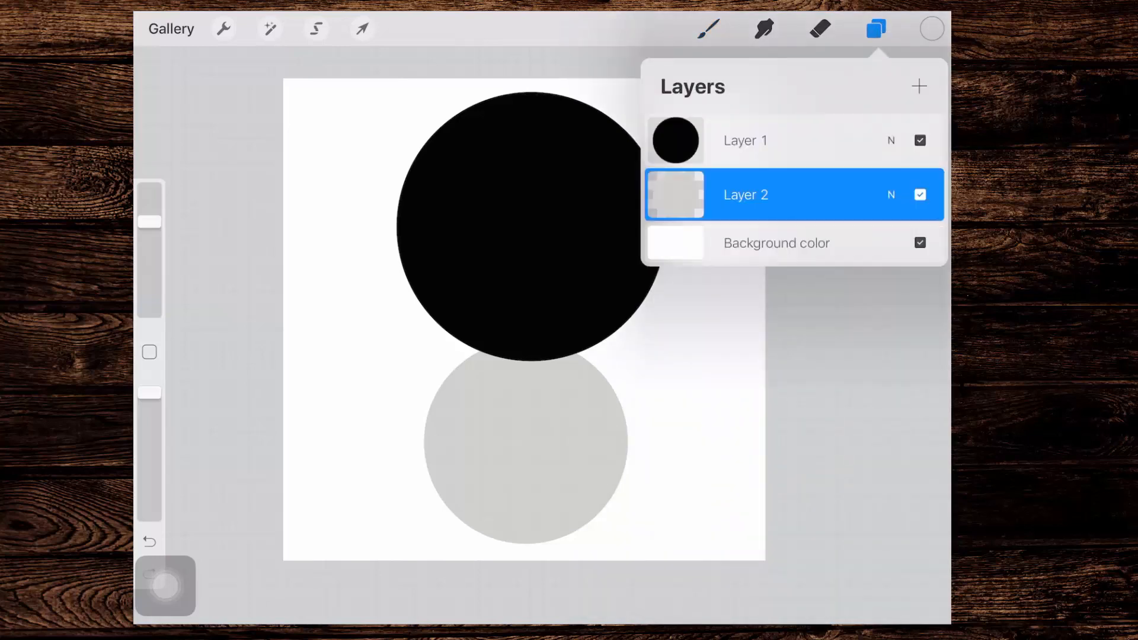
pyautogui.click(744, 194)
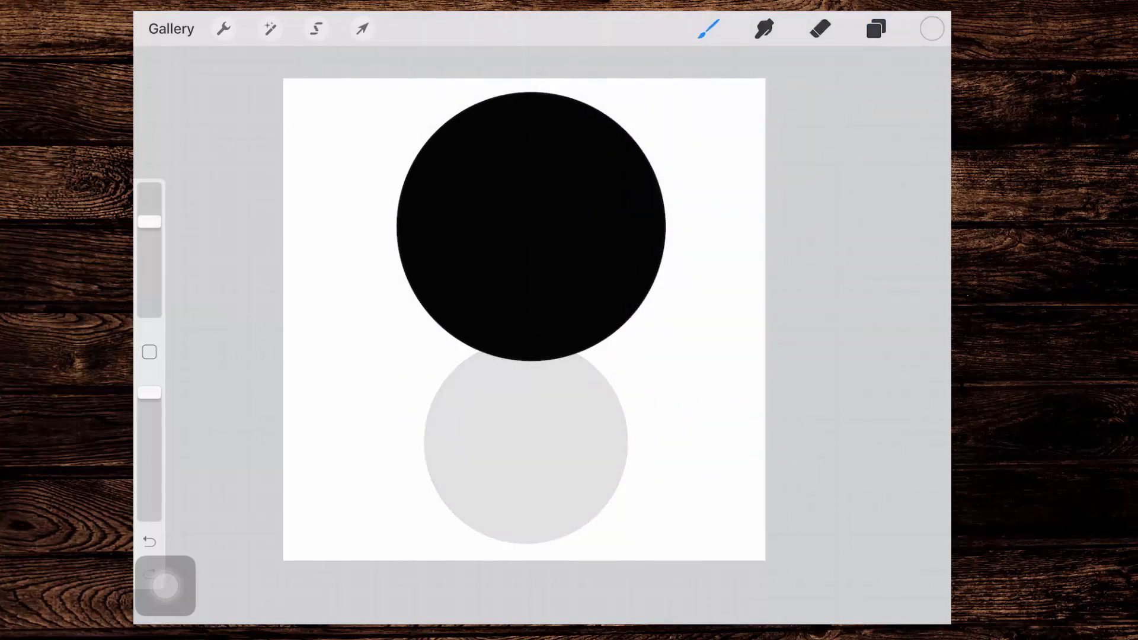
pyautogui.click(224, 28)
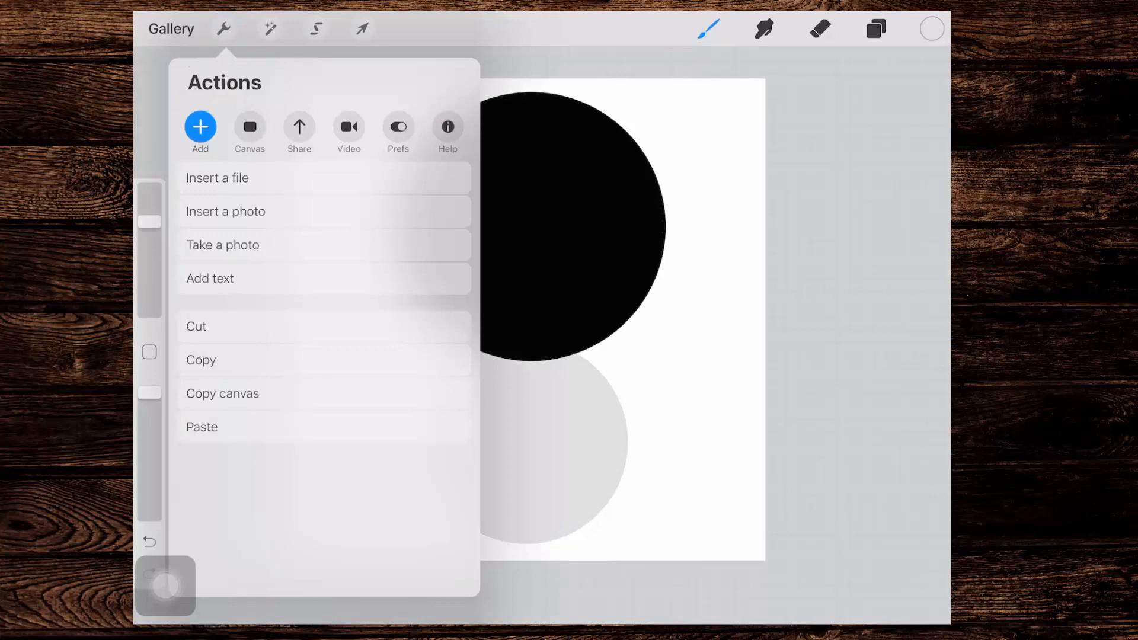
pyautogui.click(201, 361)
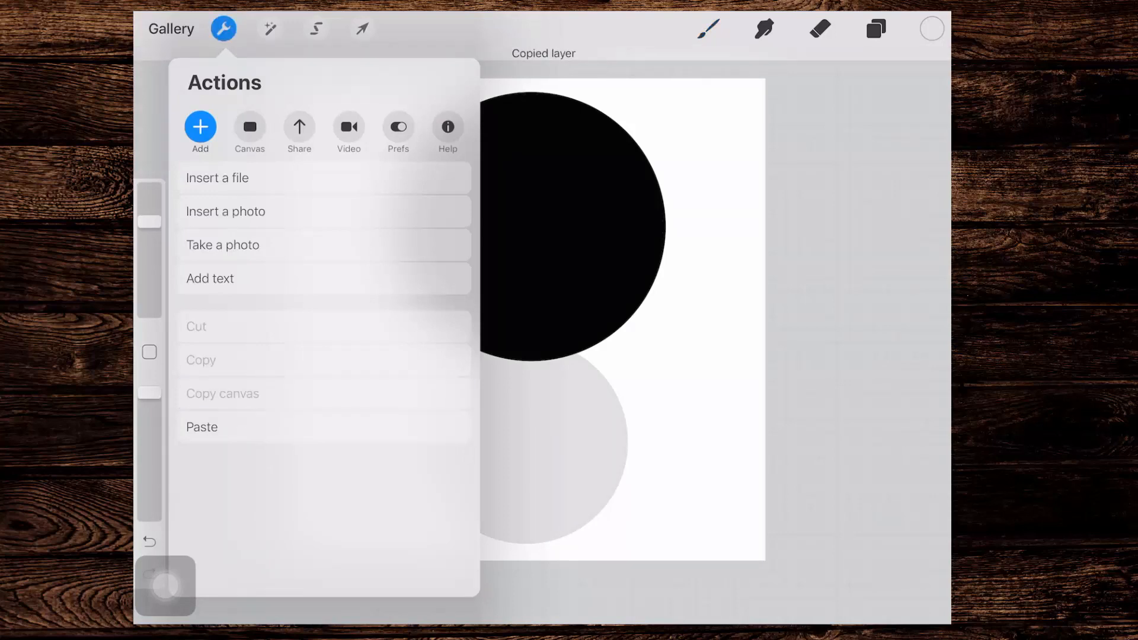
pyautogui.click(708, 29)
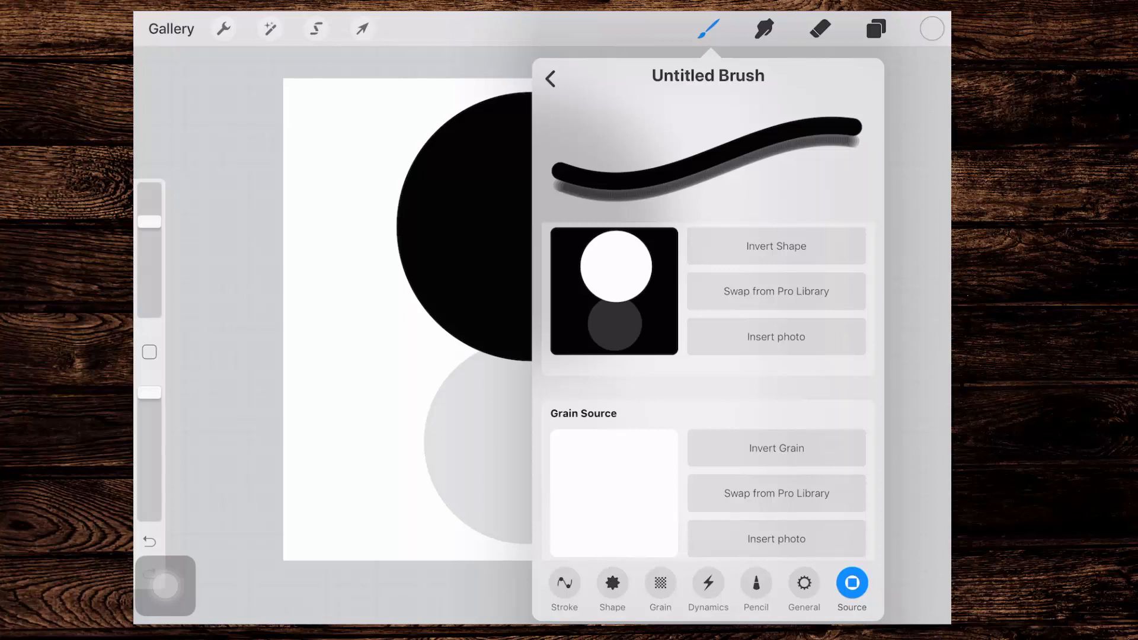
# - Invert the brush shape and revert it, then hide both circle layers with Layer 1 active
pyautogui.click(612, 292)
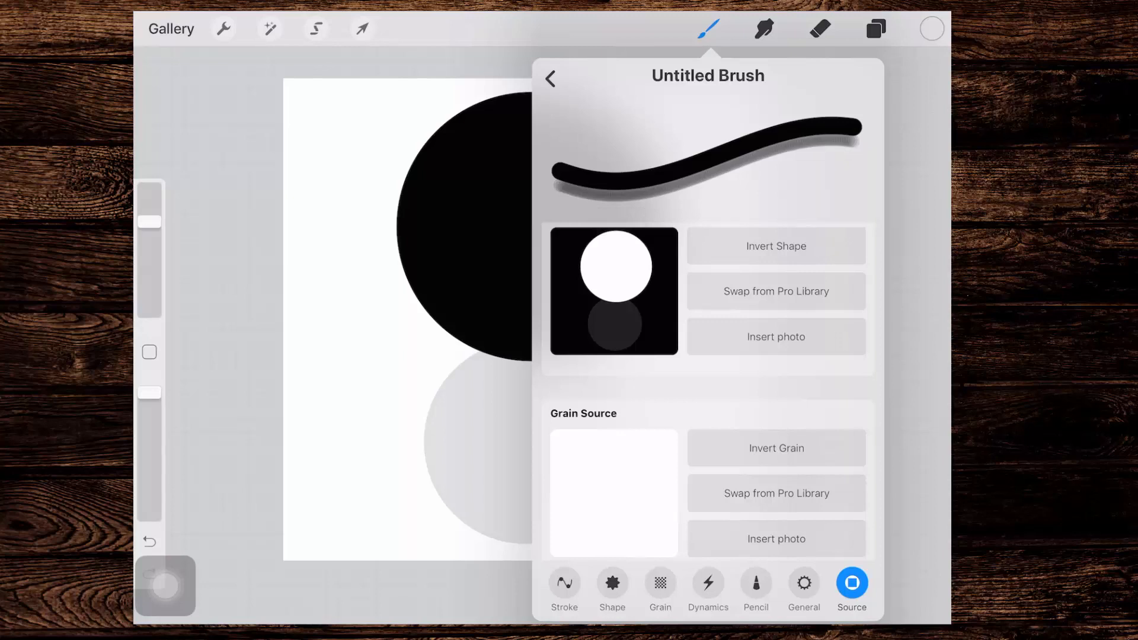
pyautogui.click(775, 246)
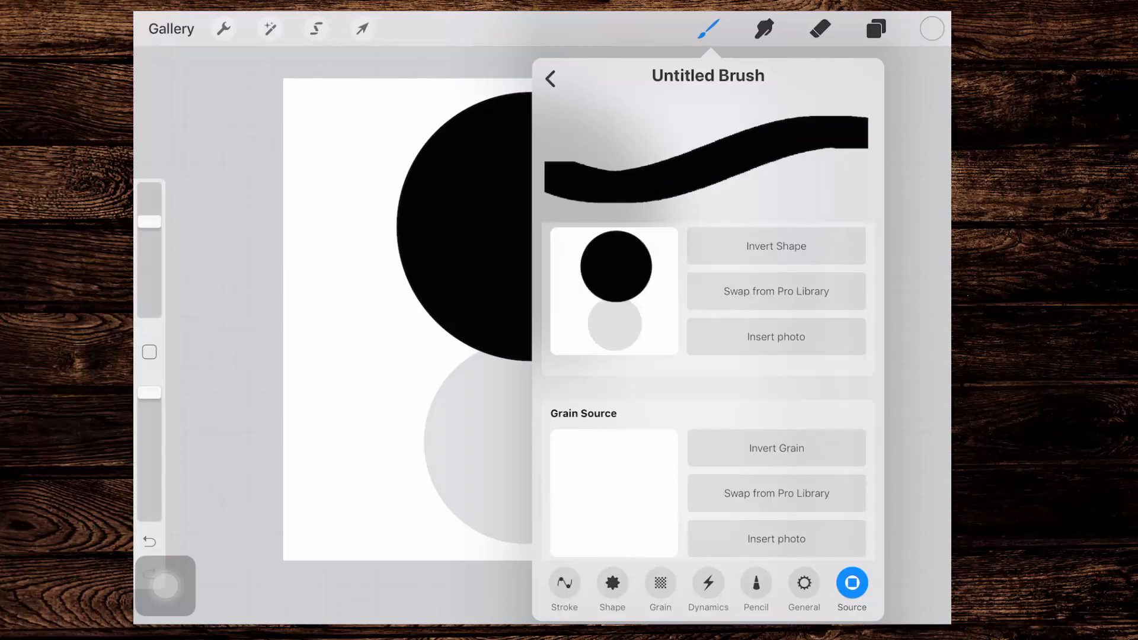
pyautogui.click(775, 247)
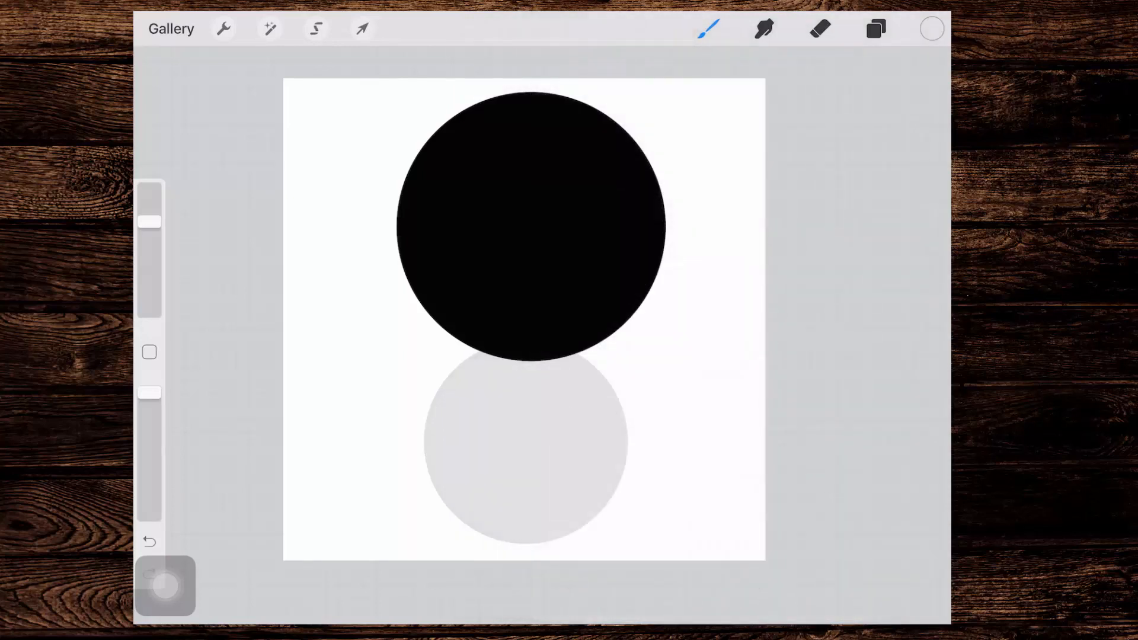
pyautogui.click(875, 28)
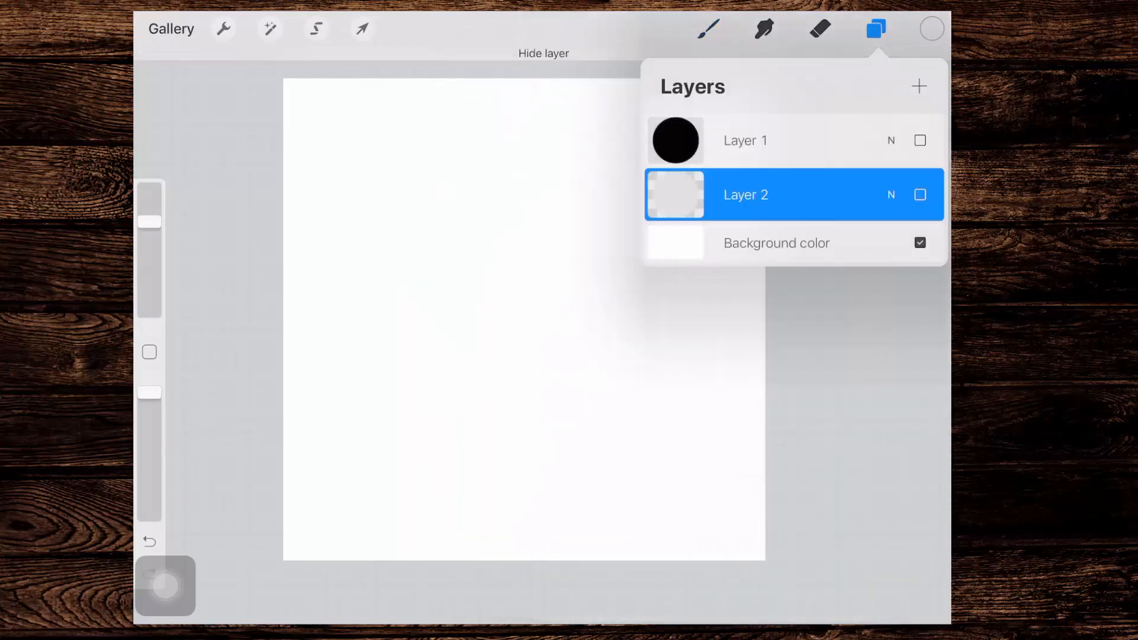
pyautogui.click(744, 140)
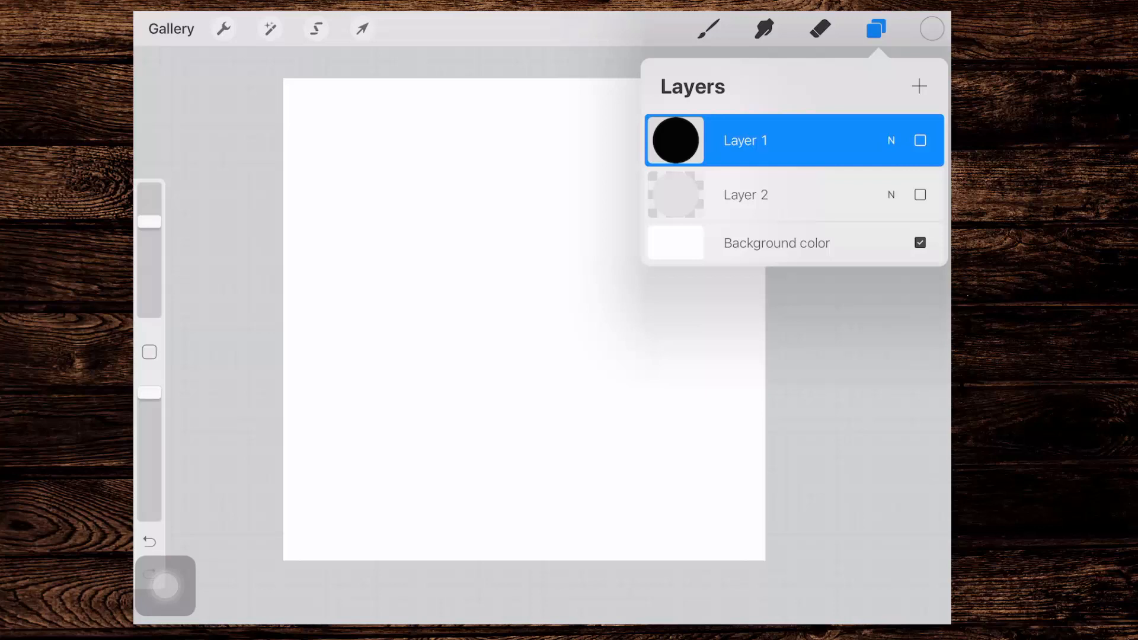
# - Add Layer 3, pick blue and draw two cursive h letters with the shadowed brush
pyautogui.click(918, 85)
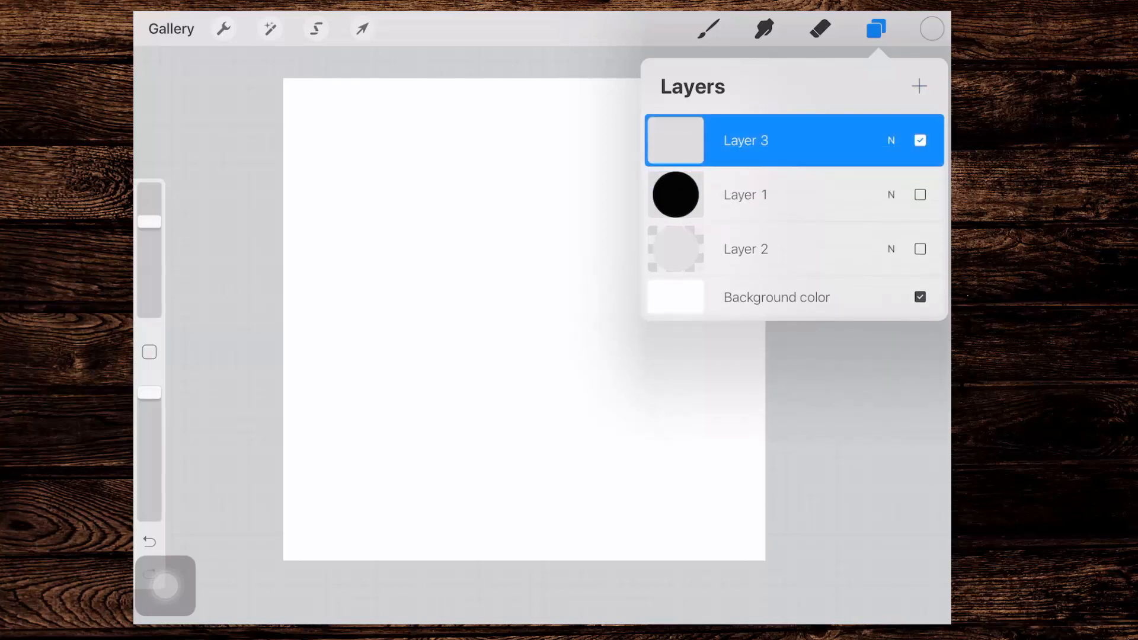
pyautogui.click(932, 29)
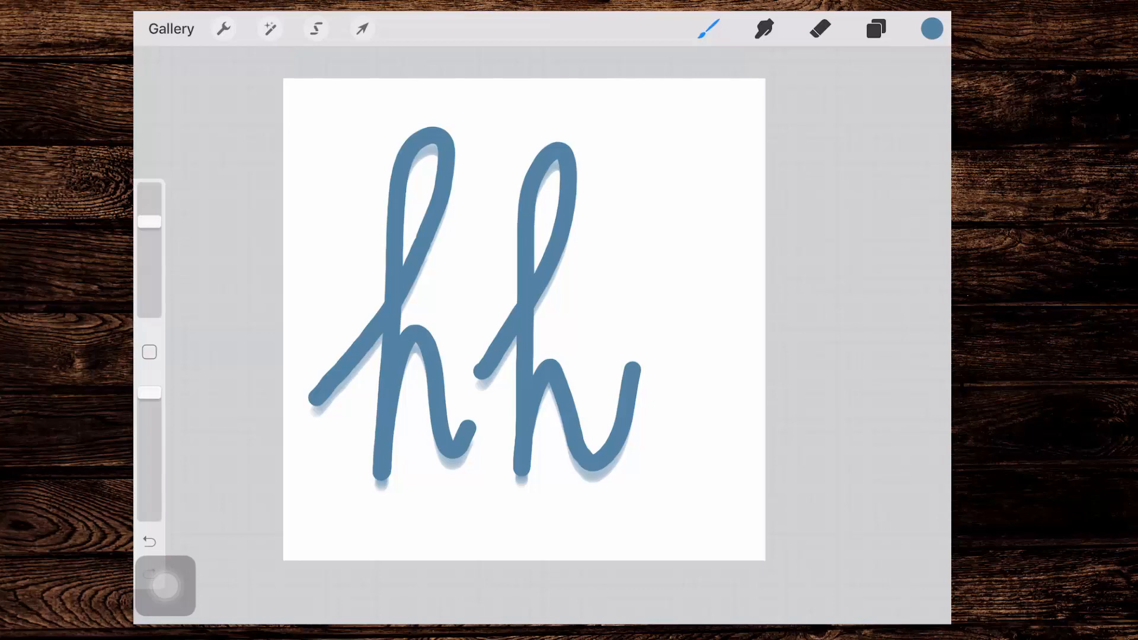
pyautogui.click(708, 28)
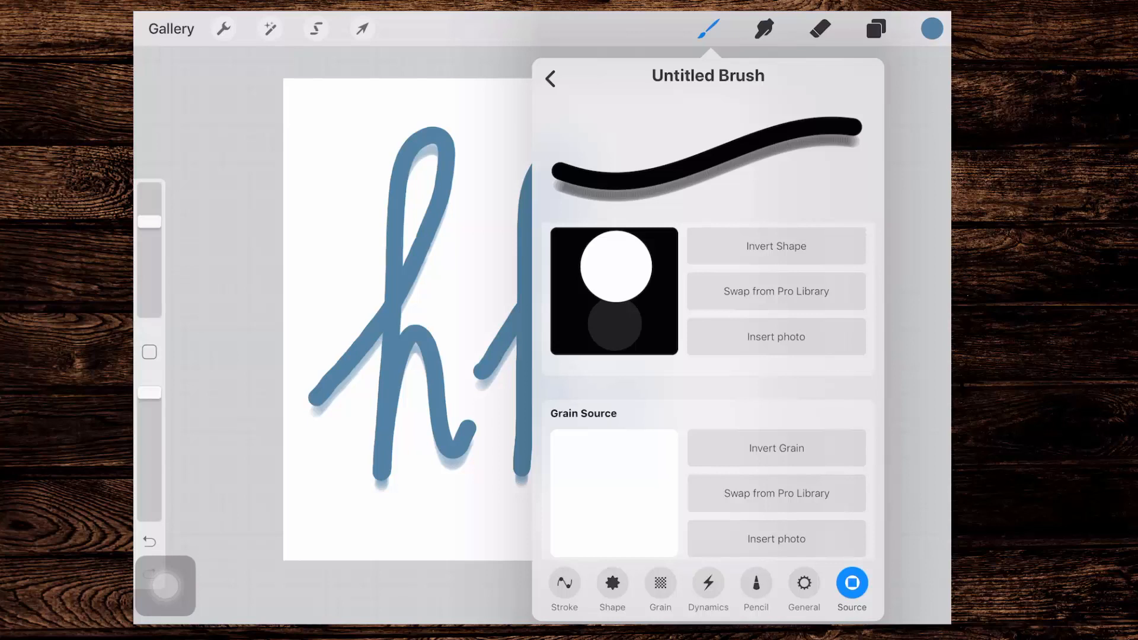
# - Review the brush's Stroke settings, then draw a test stroke and undo it
pyautogui.click(564, 584)
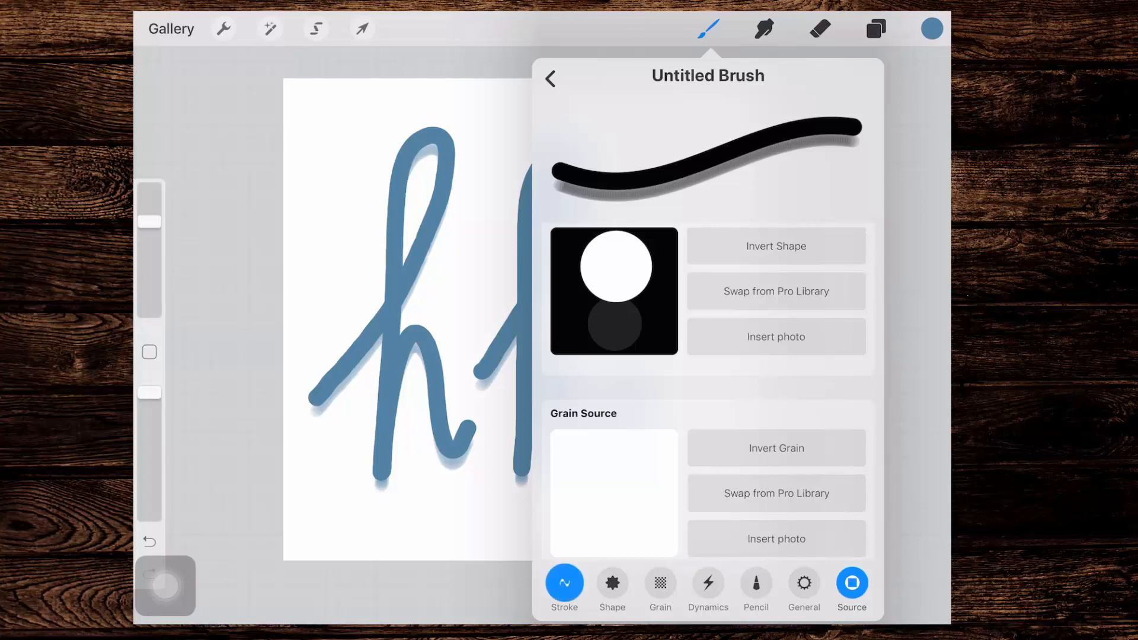
pyautogui.click(564, 581)
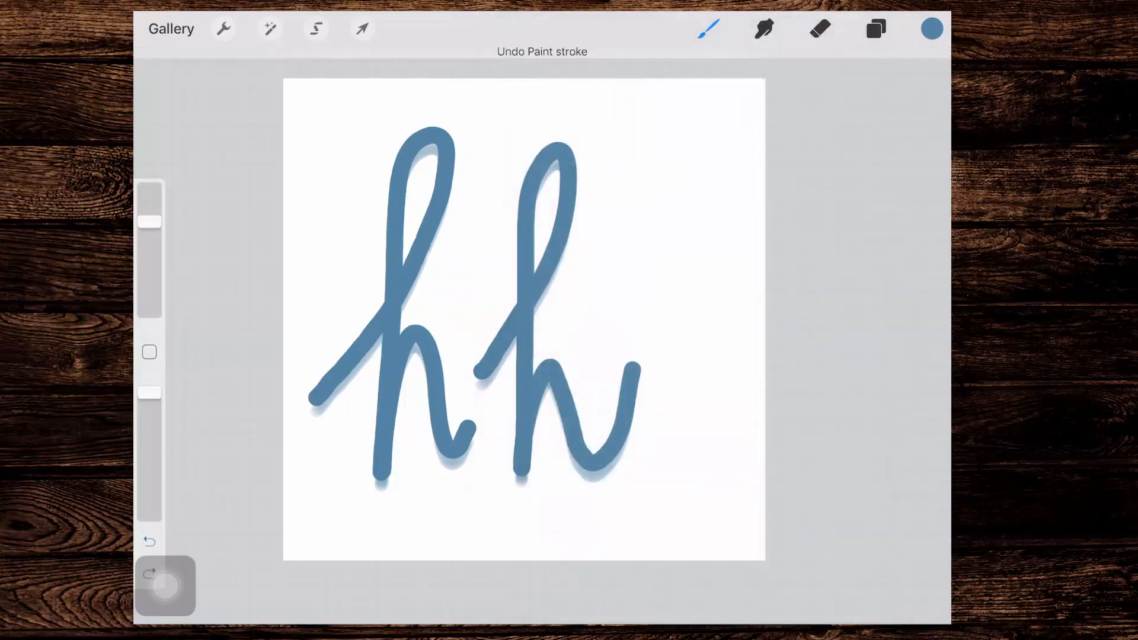
# - Draw shadowed test strokes with an arrow at the shadow, then undo and clear the layer
pyautogui.click(707, 28)
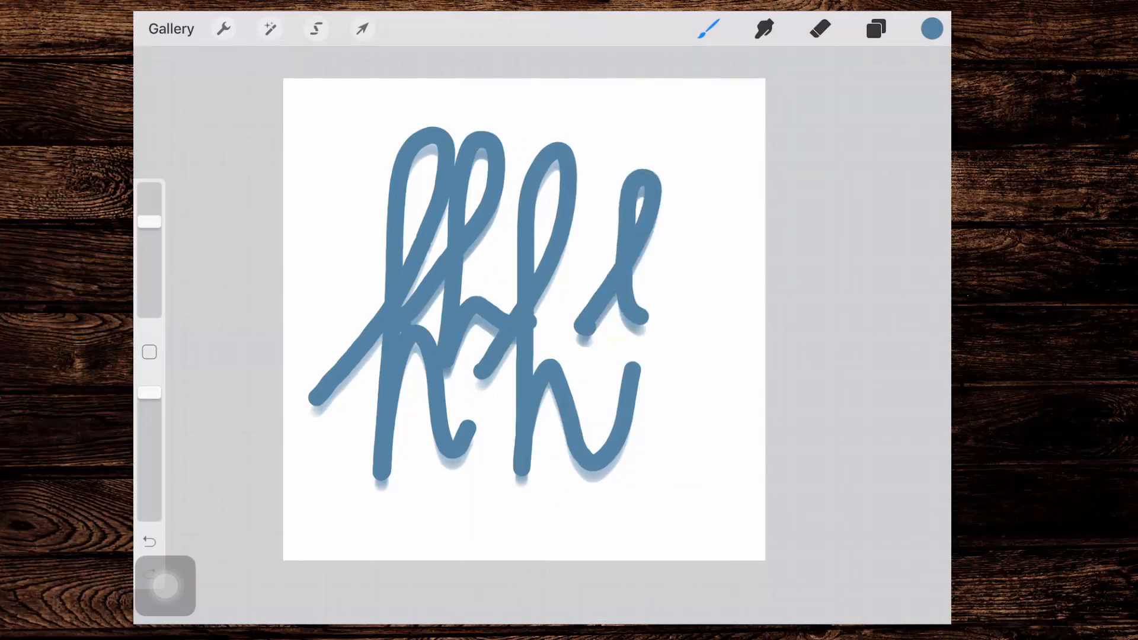
pyautogui.click(149, 541)
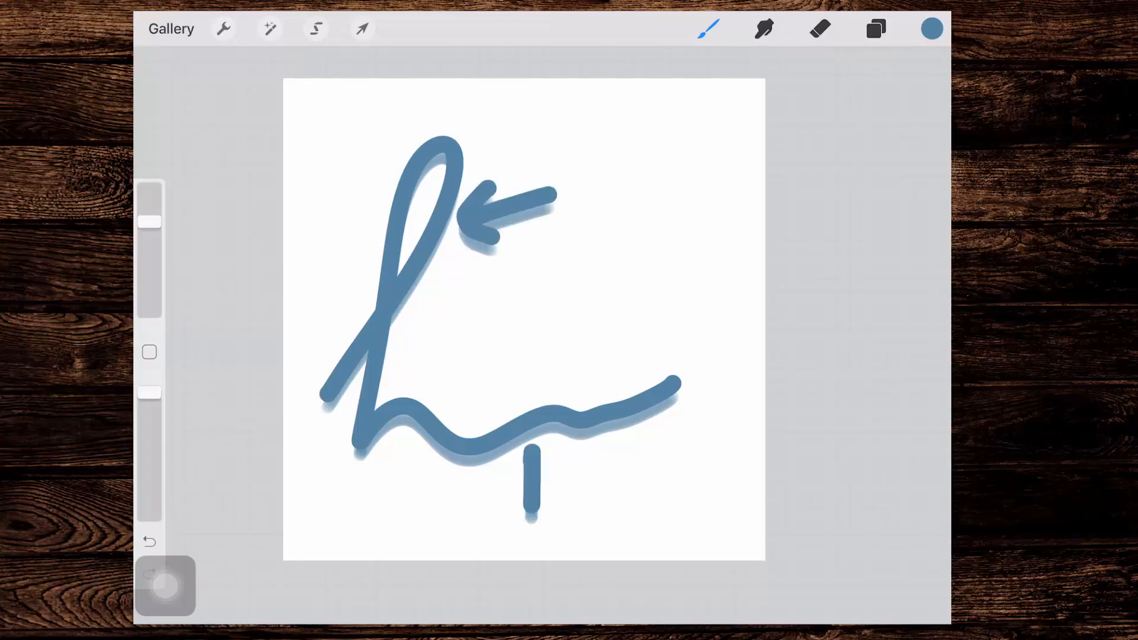
pyautogui.click(149, 541)
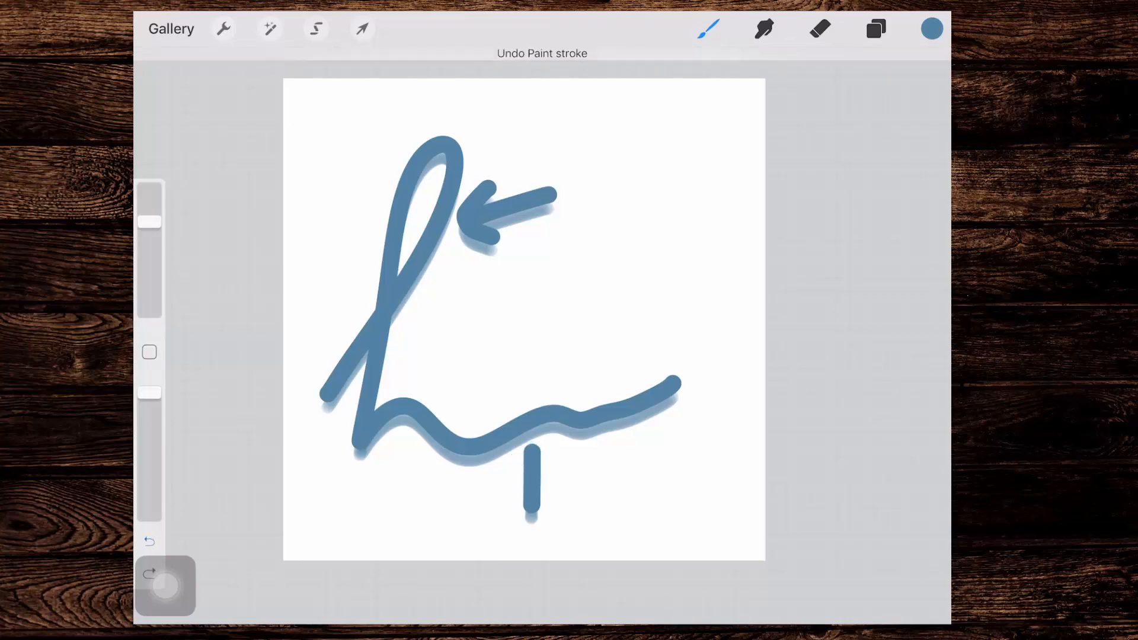
pyautogui.click(149, 541)
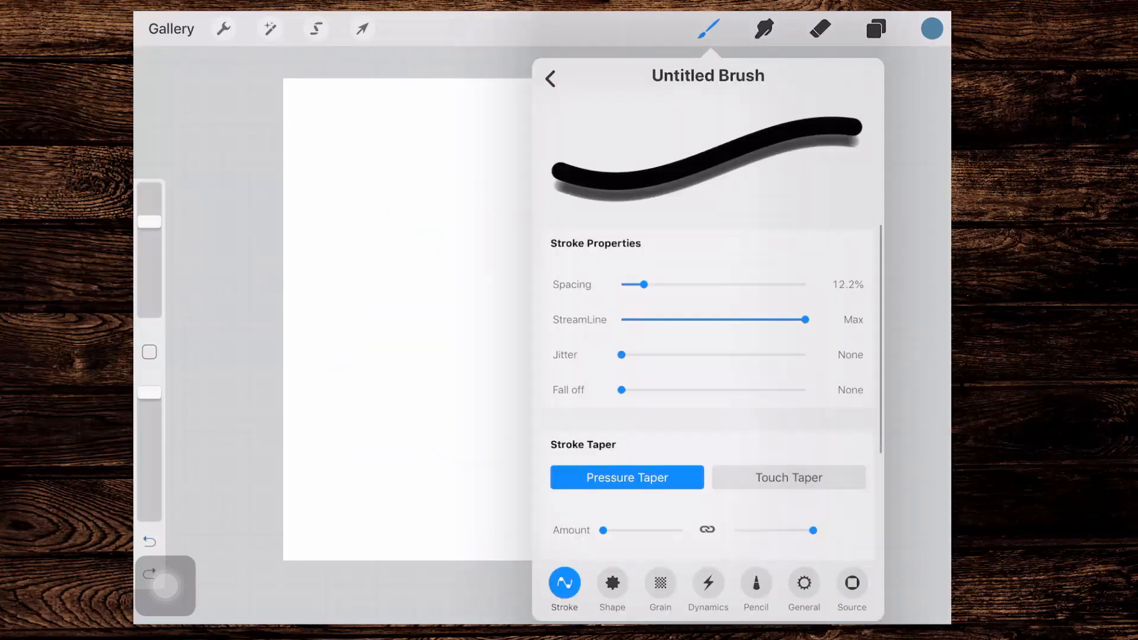
# - In Shape Source, toggle Invert Shape on and off twice to test the two-circle shape
pyautogui.click(851, 583)
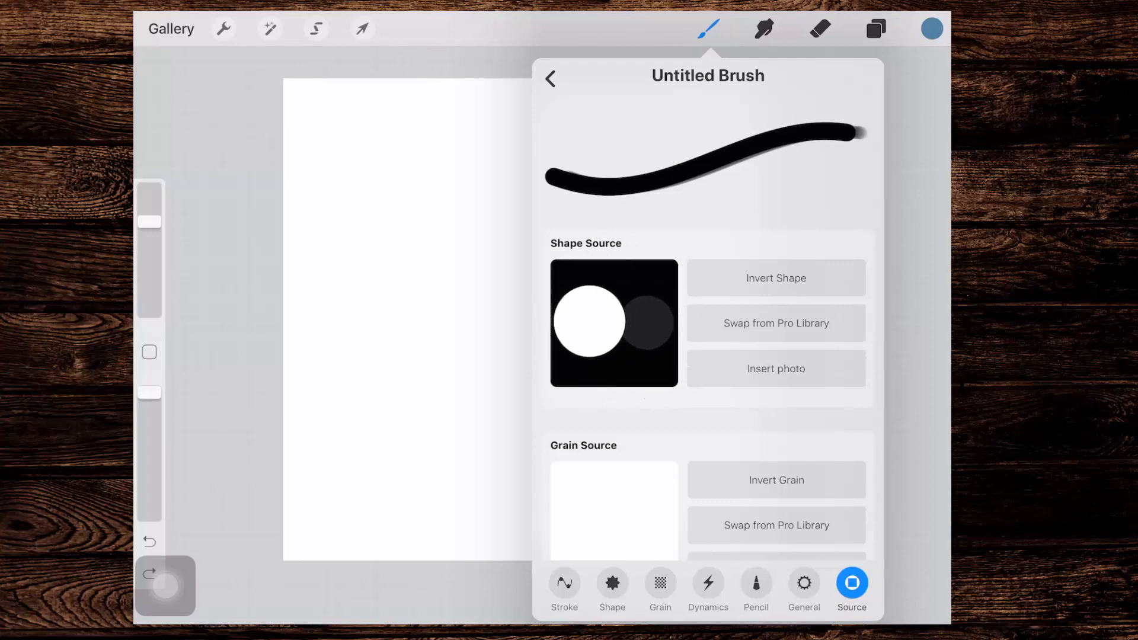
pyautogui.click(775, 278)
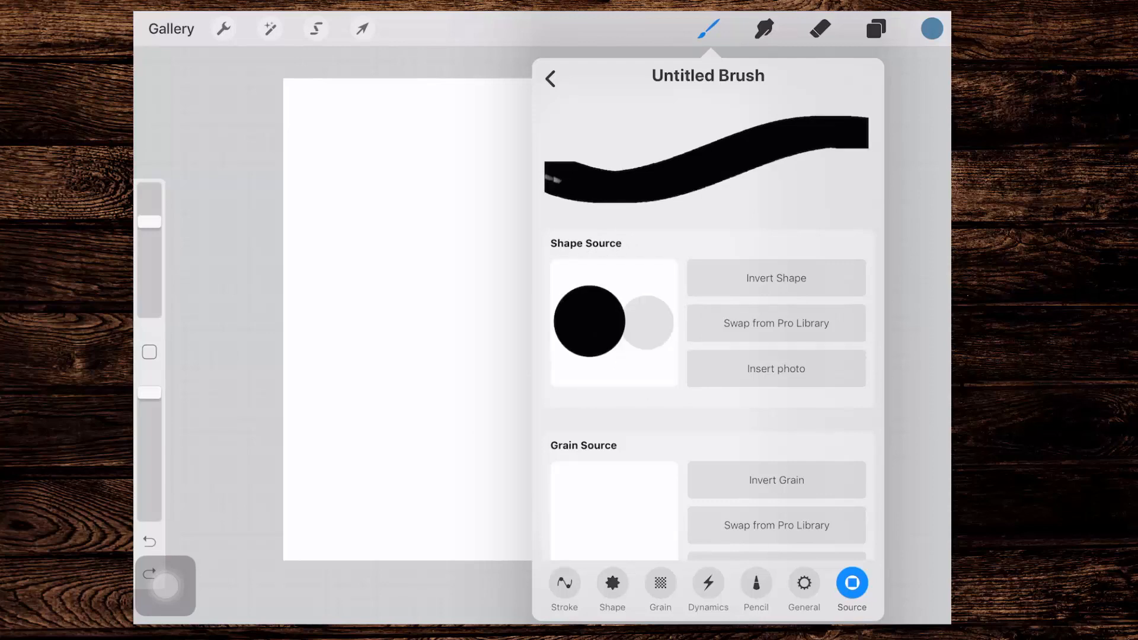
pyautogui.click(775, 278)
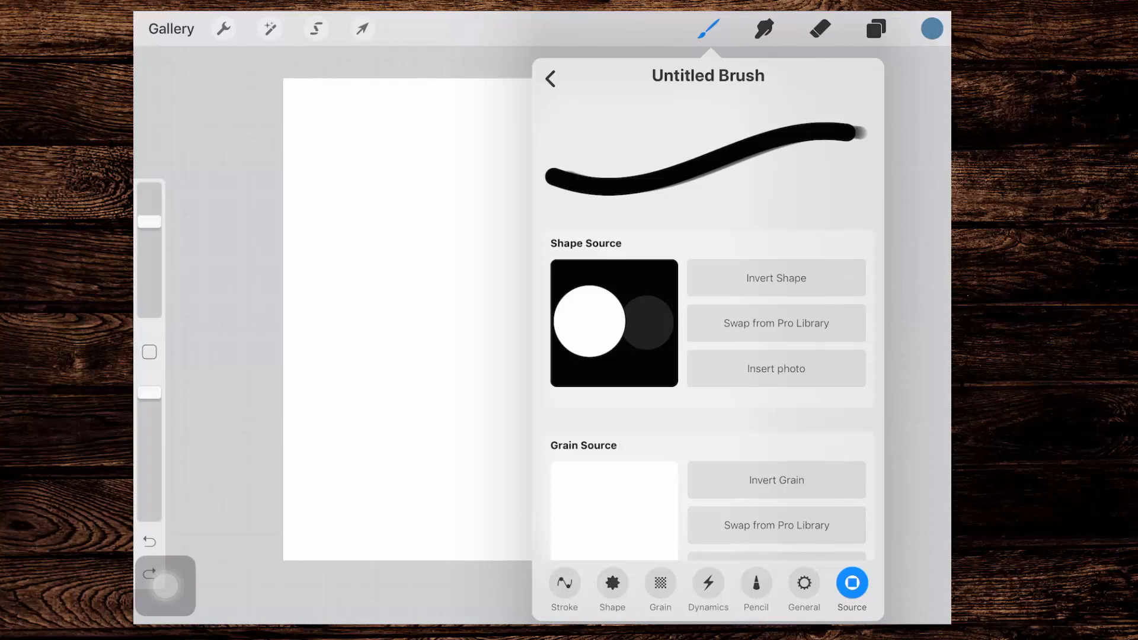
pyautogui.click(774, 277)
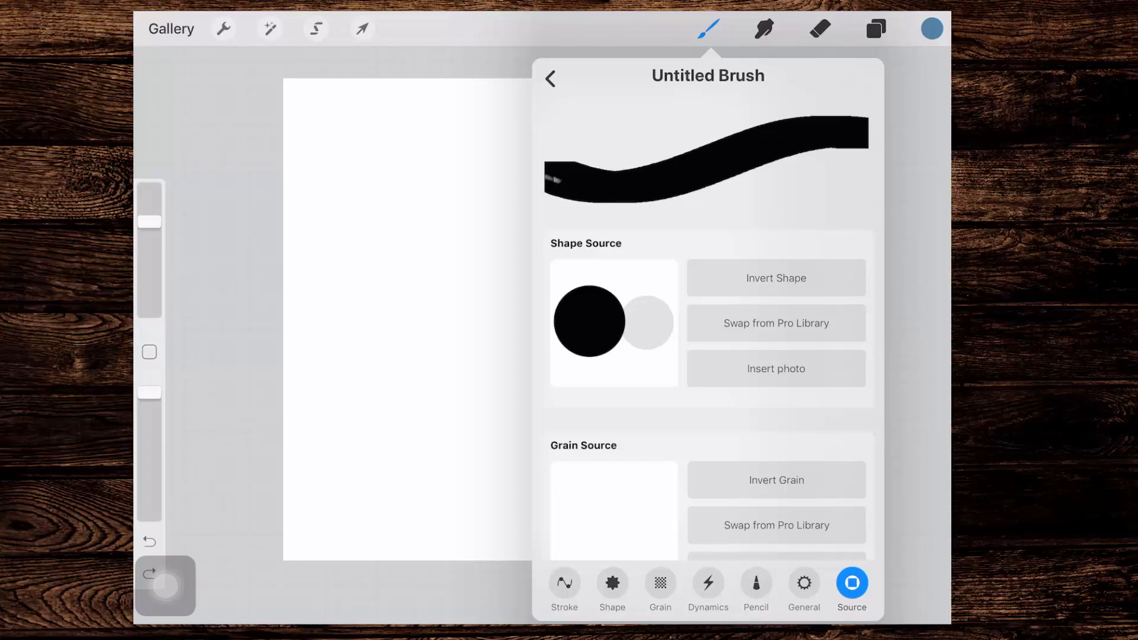
pyautogui.click(775, 277)
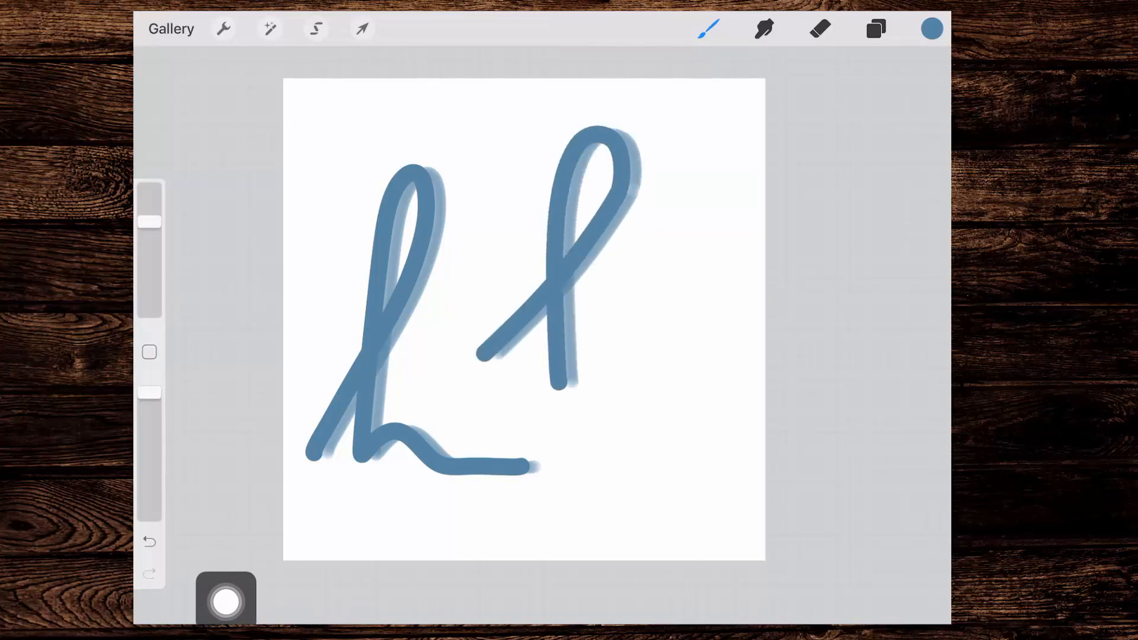
# - Undo the shadowed h test letters, clear the layer, and reopen the untitled brush's settings
pyautogui.click(149, 541)
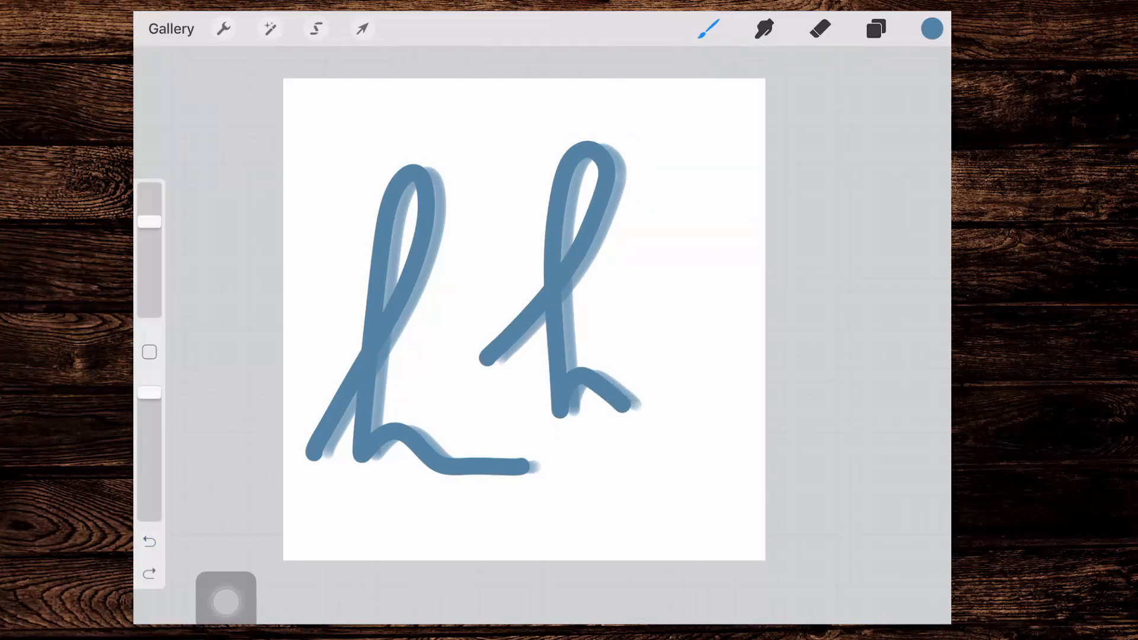
pyautogui.click(149, 542)
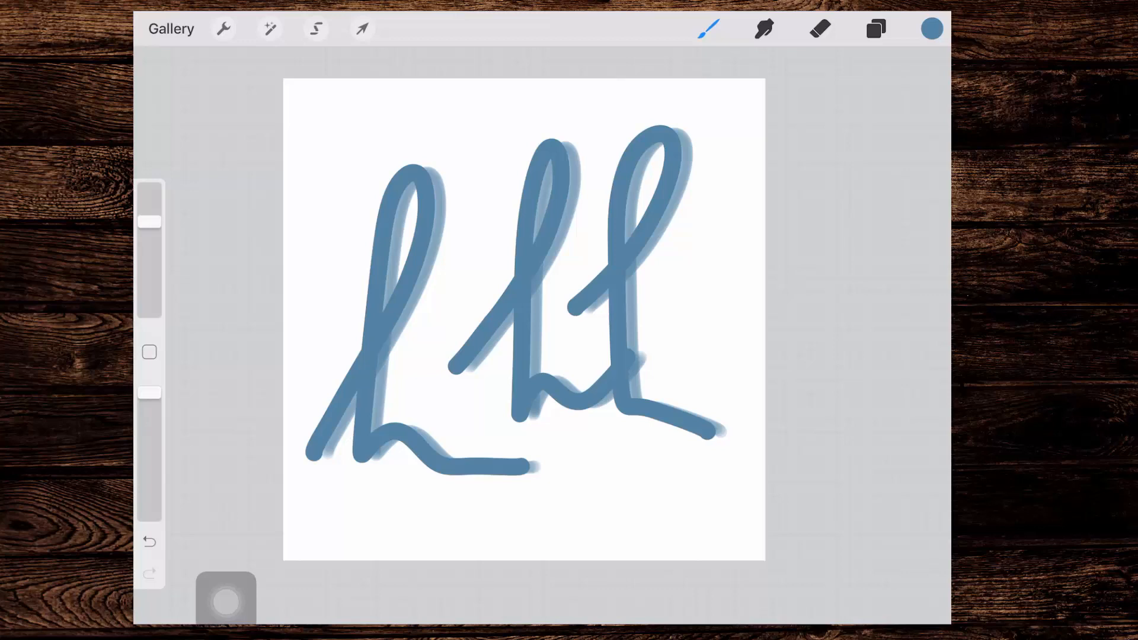
pyautogui.click(149, 541)
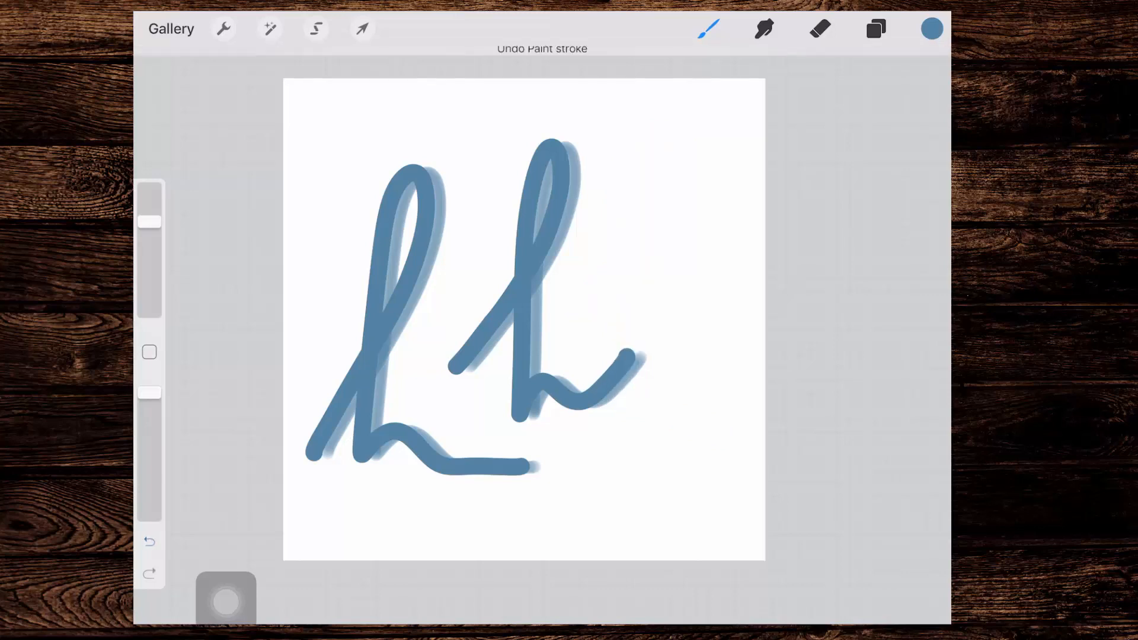
pyautogui.click(148, 542)
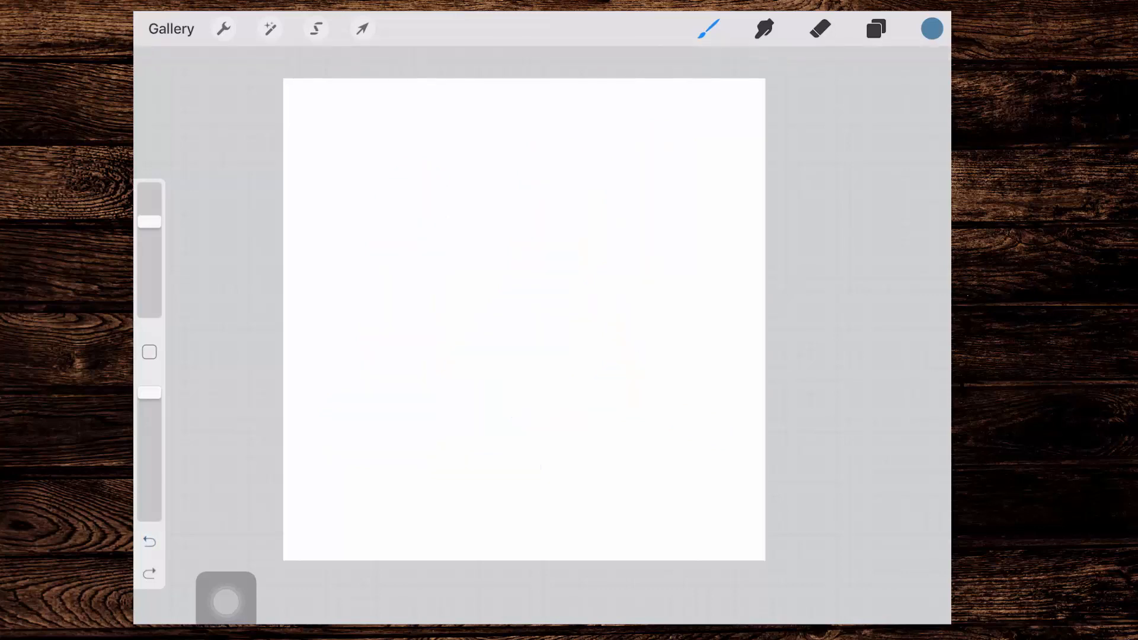
pyautogui.click(708, 28)
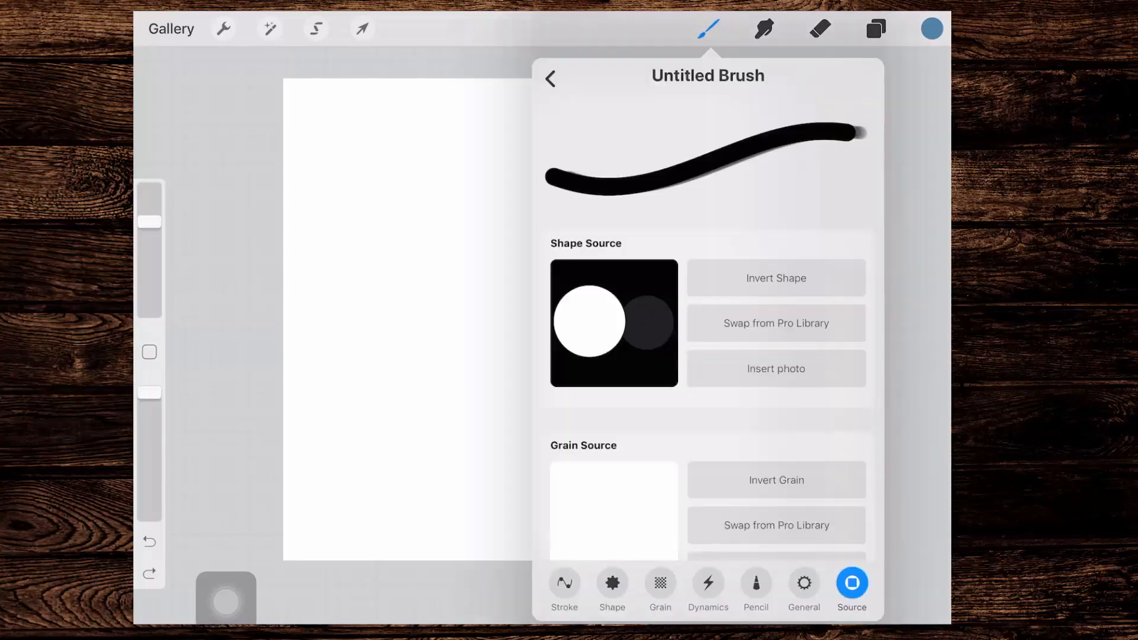
# - Rename the brush to 'HB Self Shader - Taper' and confirm the name
pyautogui.click(707, 74)
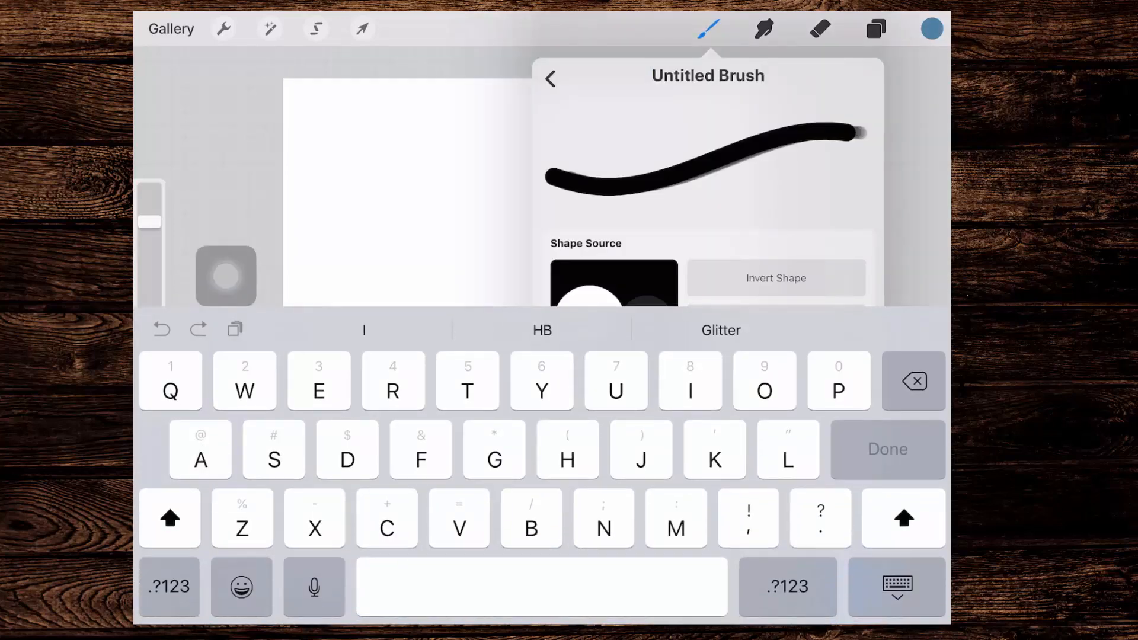
pyautogui.write('Self Shader')
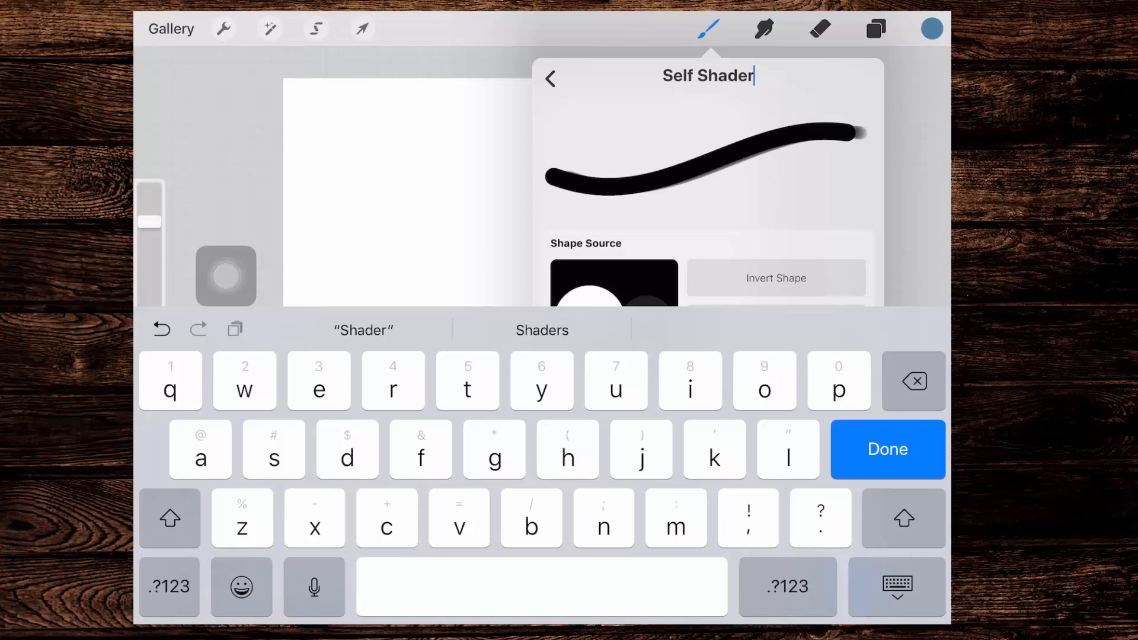
pyautogui.click(170, 518)
pyautogui.write('HB ')
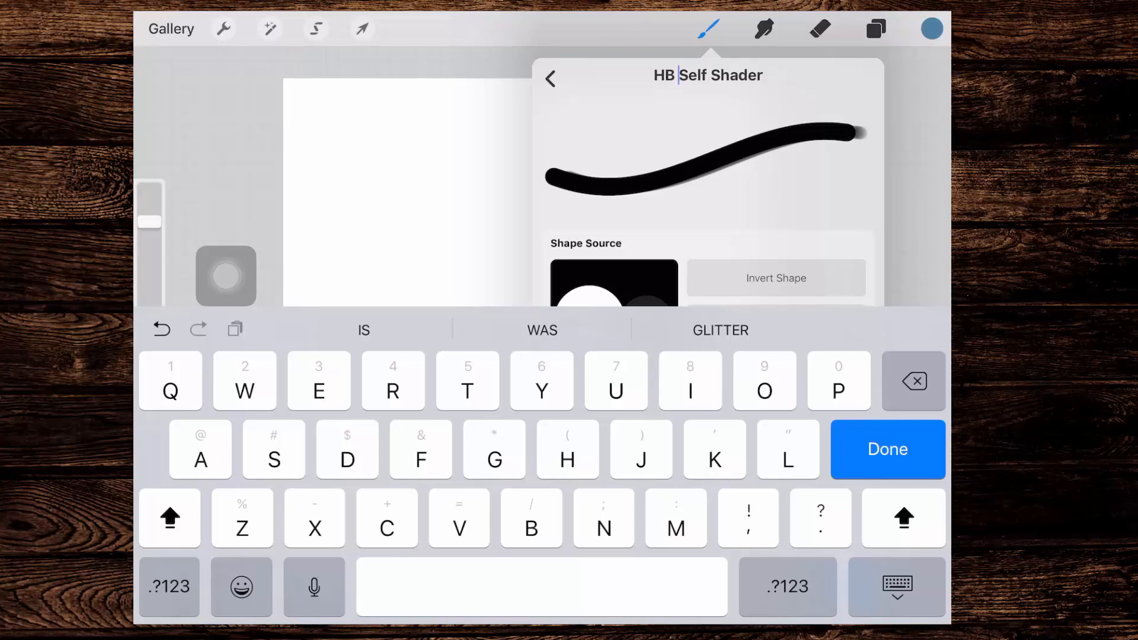
pyautogui.click(887, 449)
pyautogui.write(' - Ta')
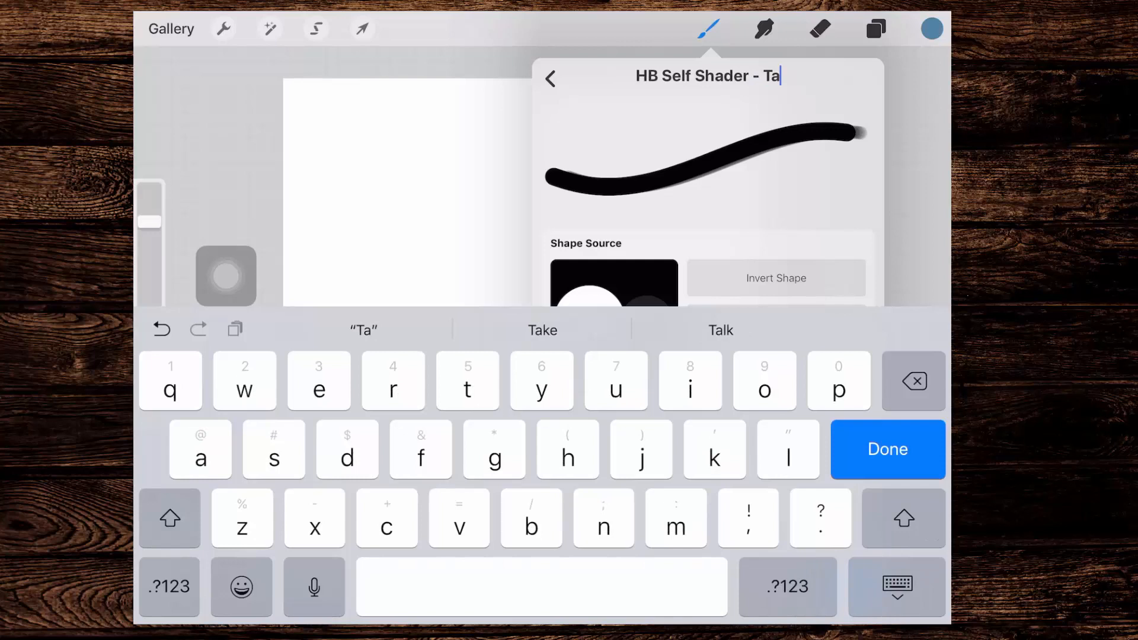
pyautogui.write('per')
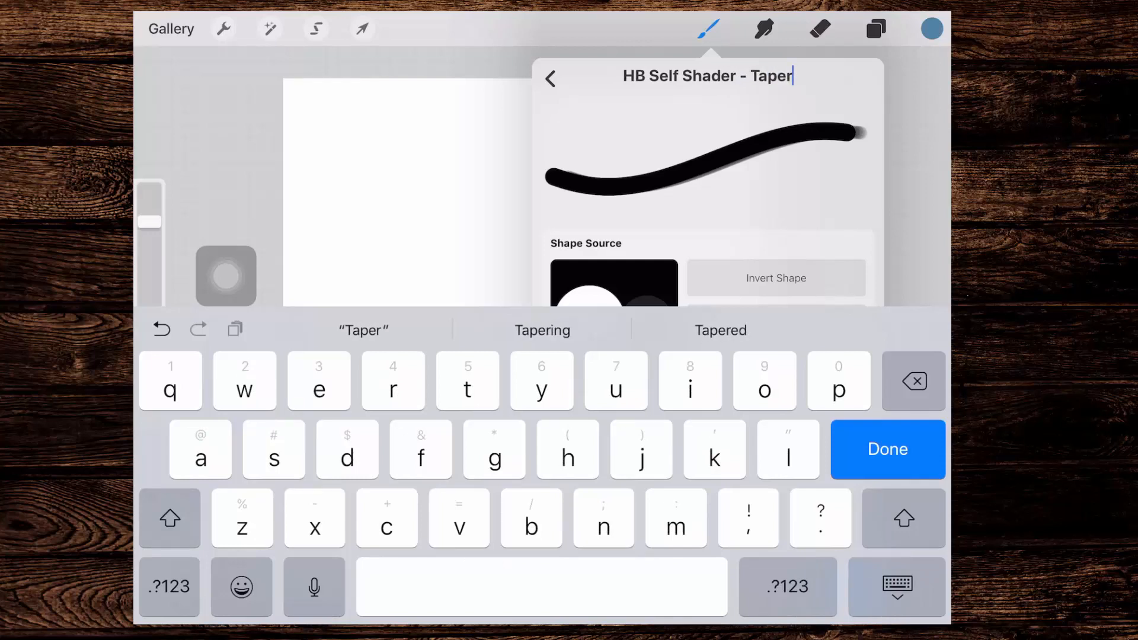
pyautogui.click(887, 449)
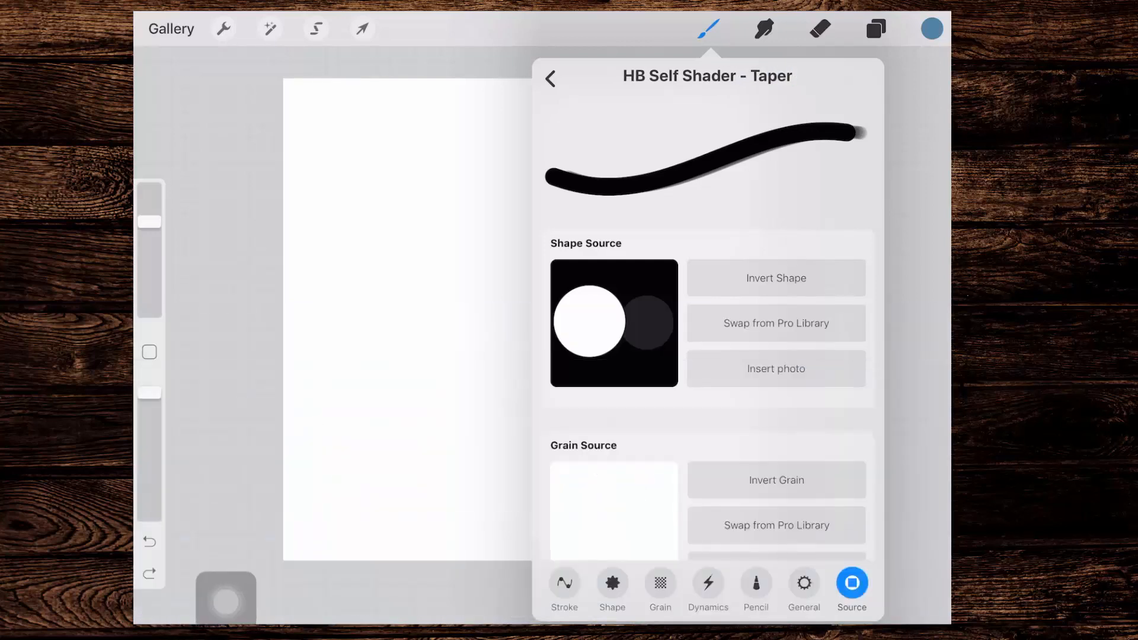
pyautogui.click(564, 581)
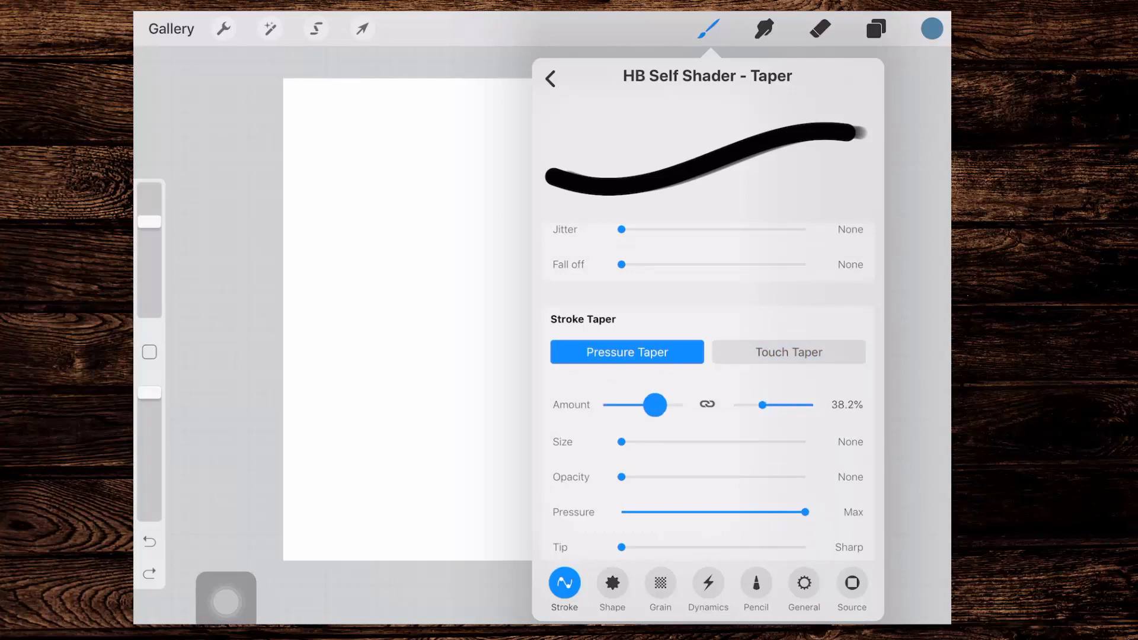
# - Raise Pressure and Touch Taper sizes, pressure taper at 51.5%, testing tapered strokes between tweaks
pyautogui.click(787, 352)
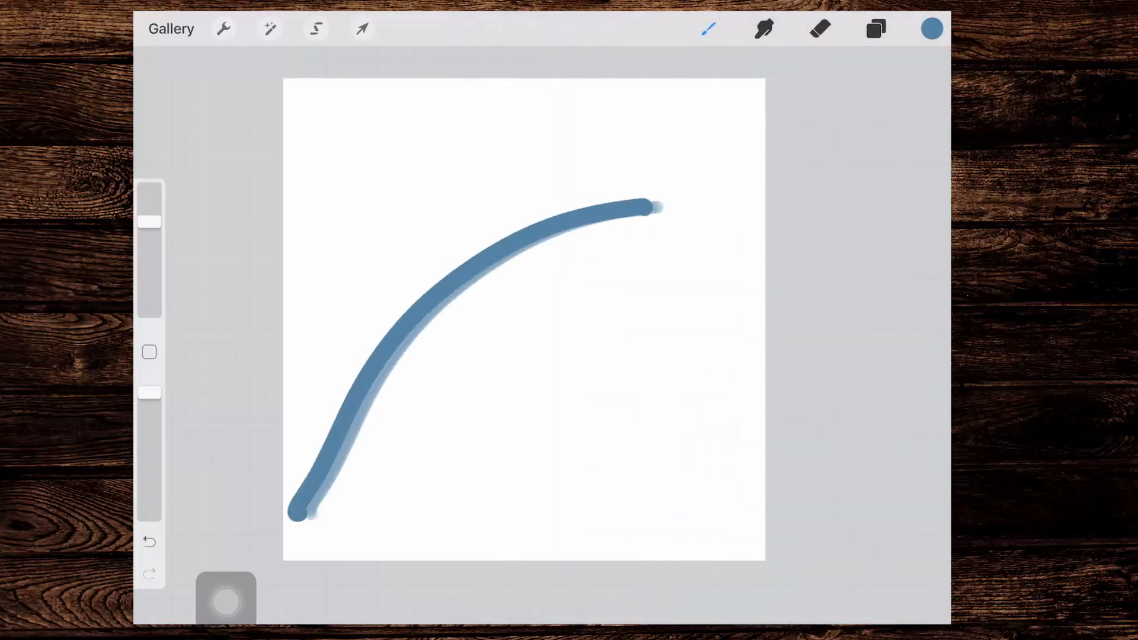
pyautogui.click(708, 28)
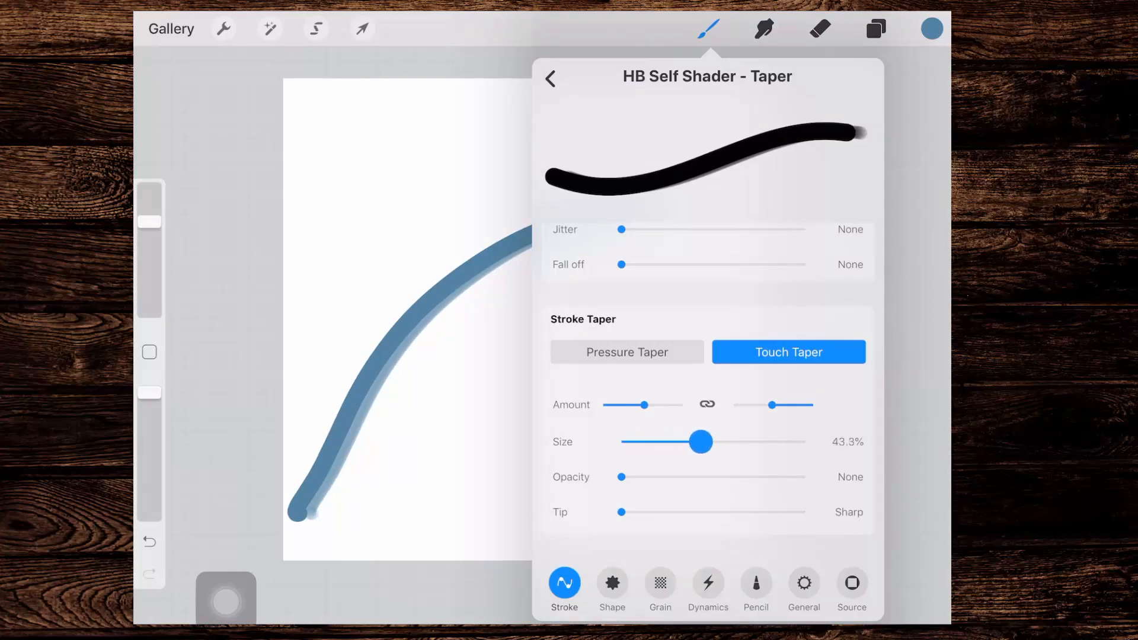
pyautogui.click(626, 352)
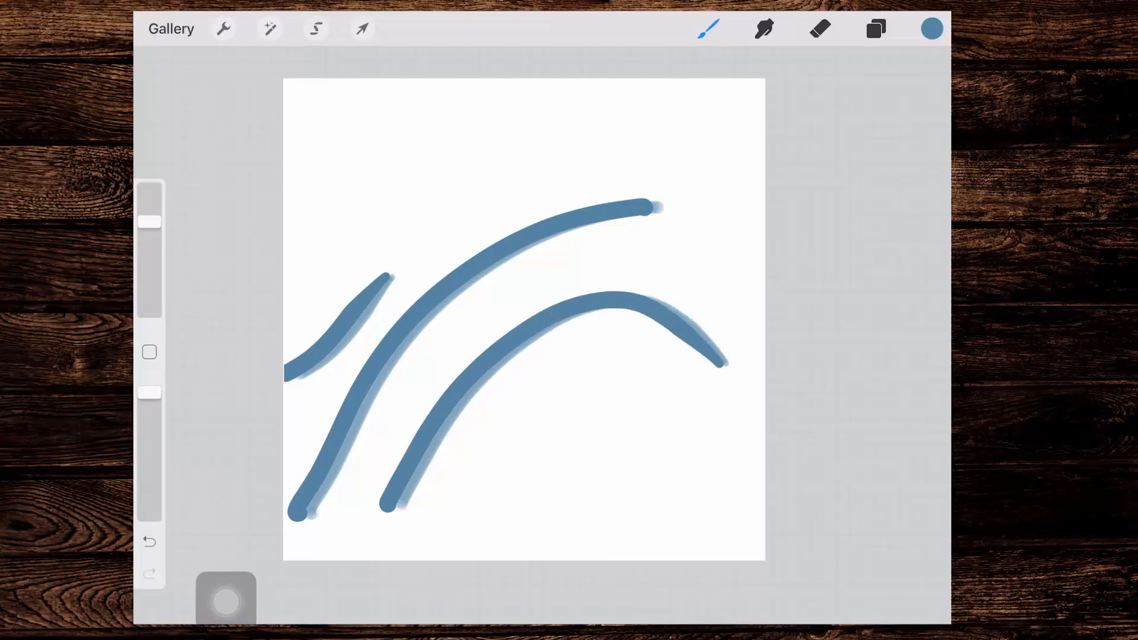
pyautogui.click(708, 29)
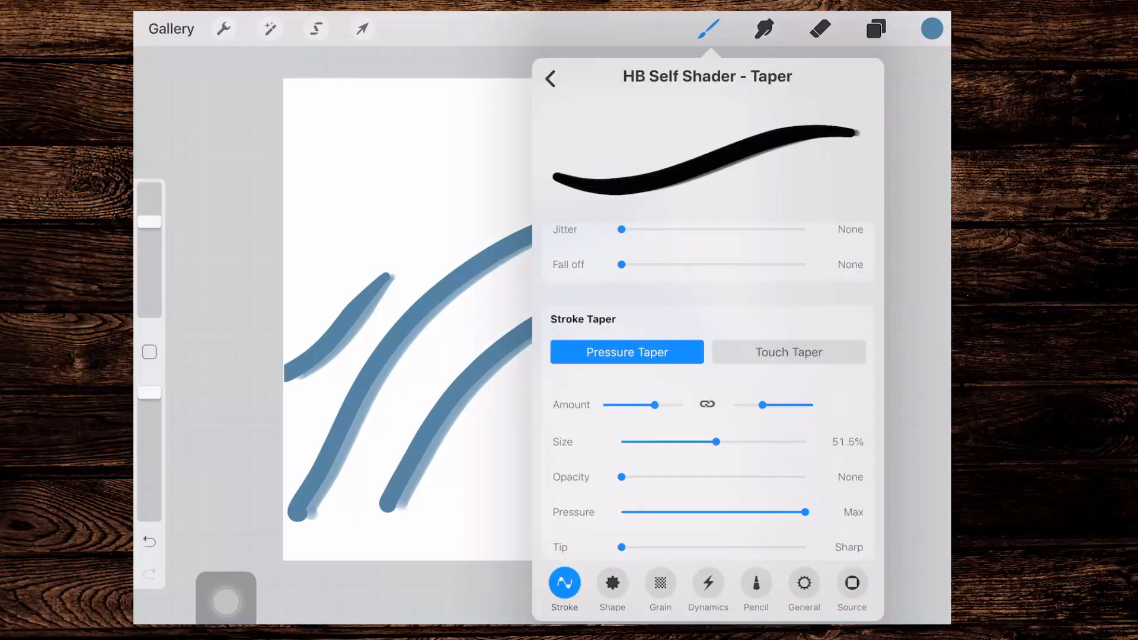
pyautogui.click(804, 583)
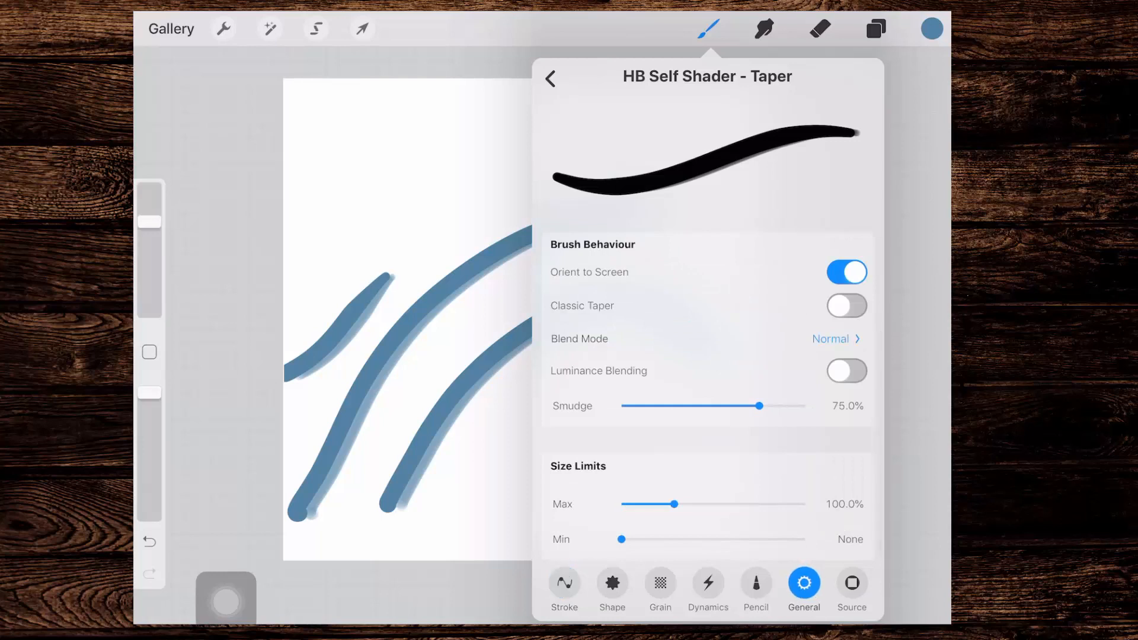
# - Turn on Classic Taper, then undo and clear the test strokes from the canvas
pyautogui.click(847, 305)
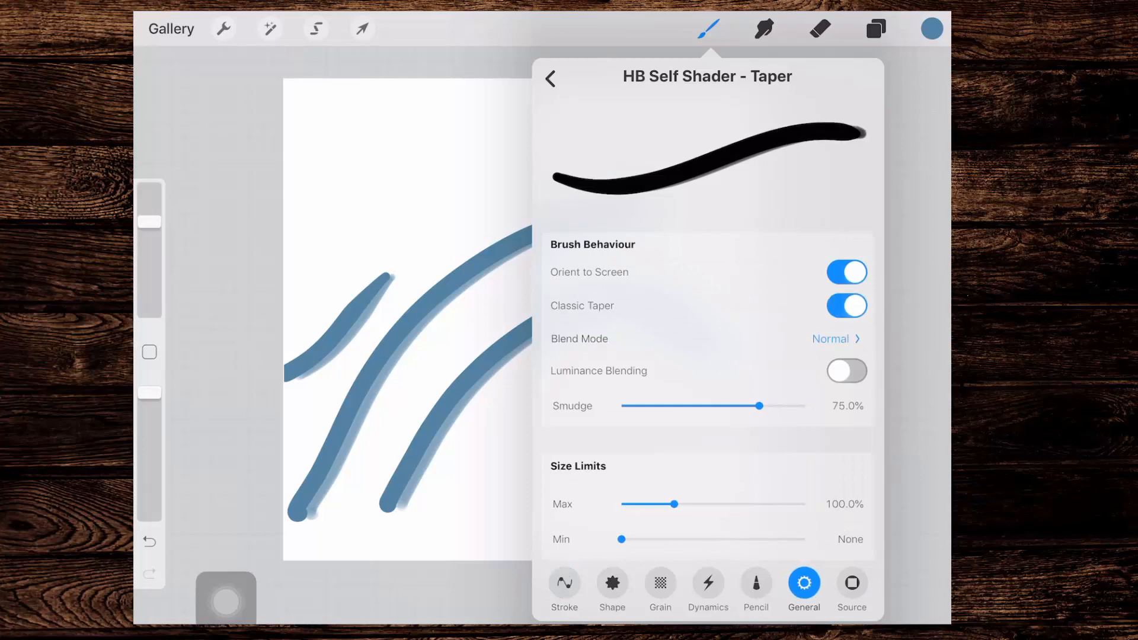
pyautogui.click(148, 542)
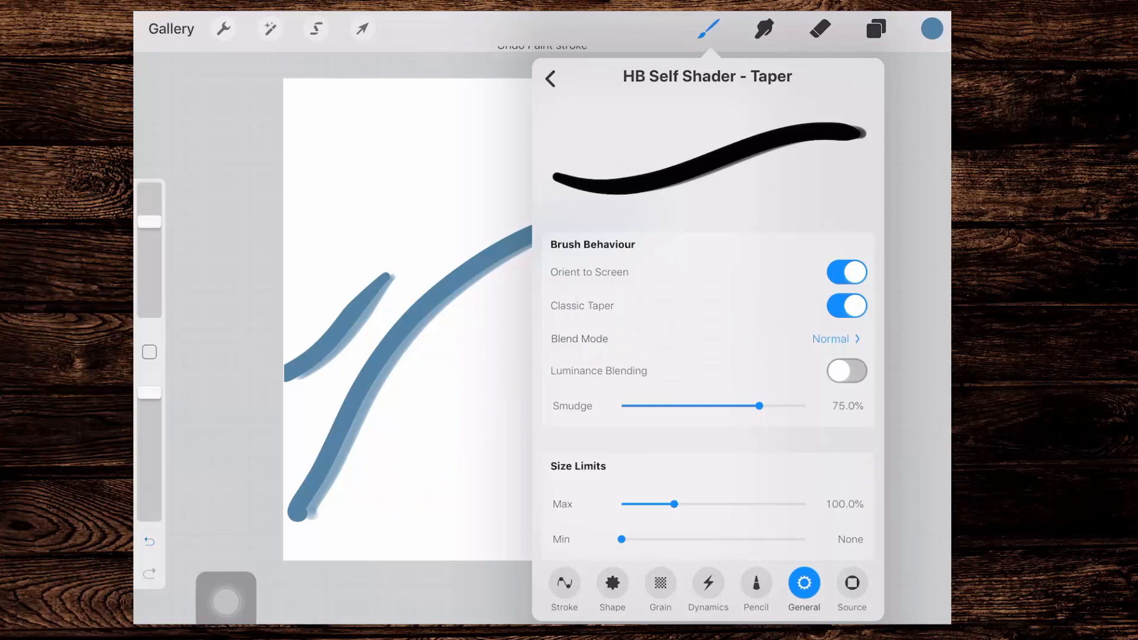
pyautogui.click(148, 541)
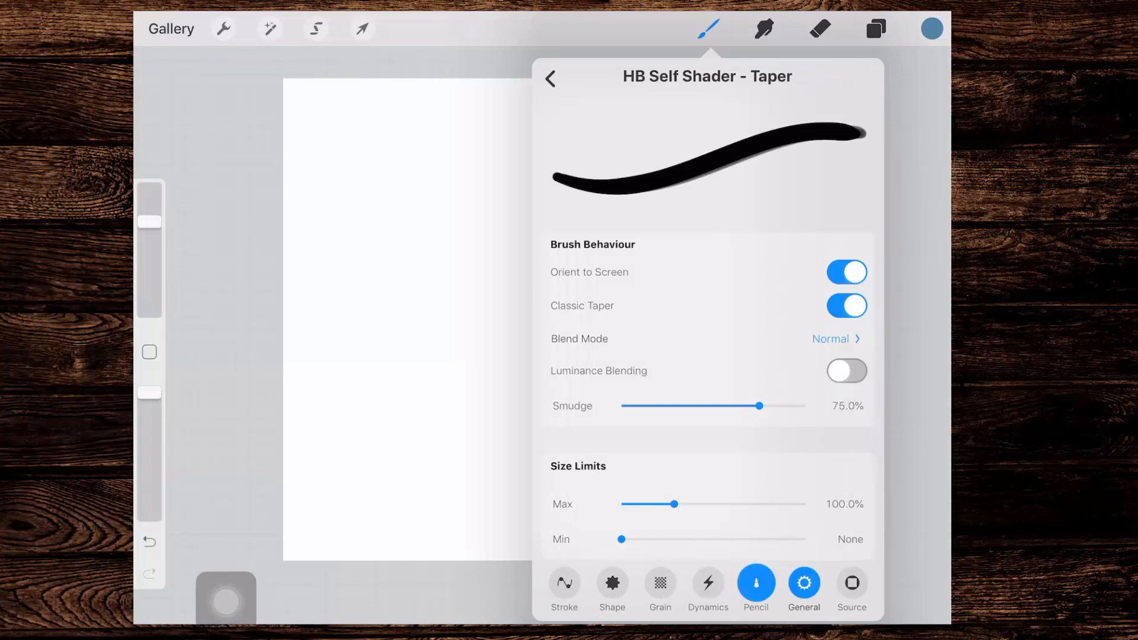
# - Set Apple Pencil pressure Size to 55.5%, test strokes, and return to the HB Monoline brush library
pyautogui.click(755, 584)
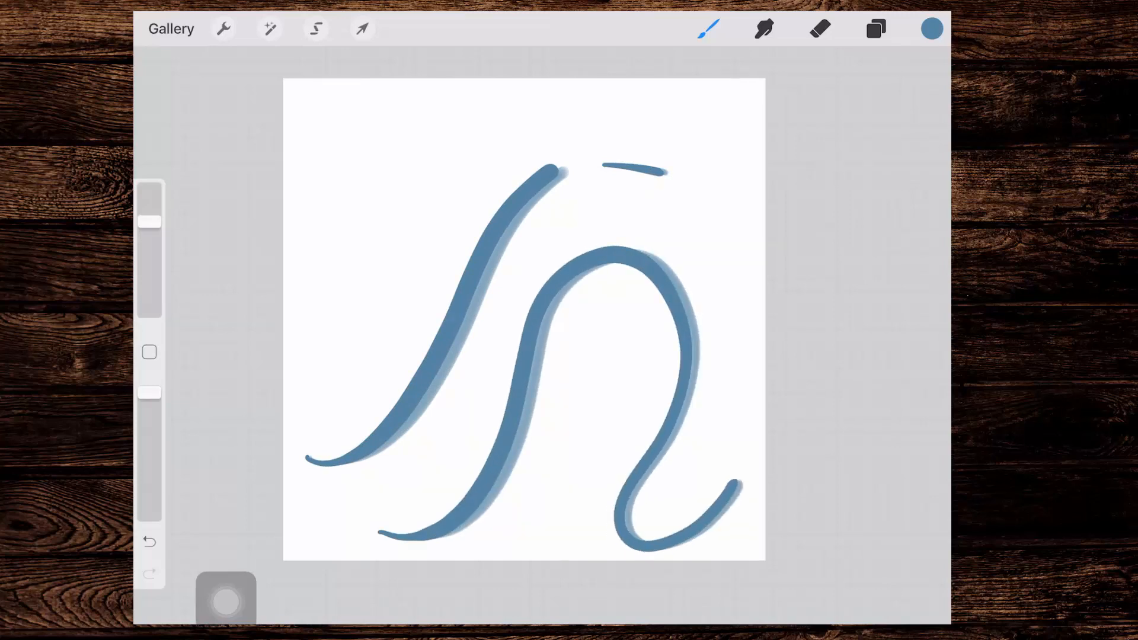
pyautogui.click(150, 541)
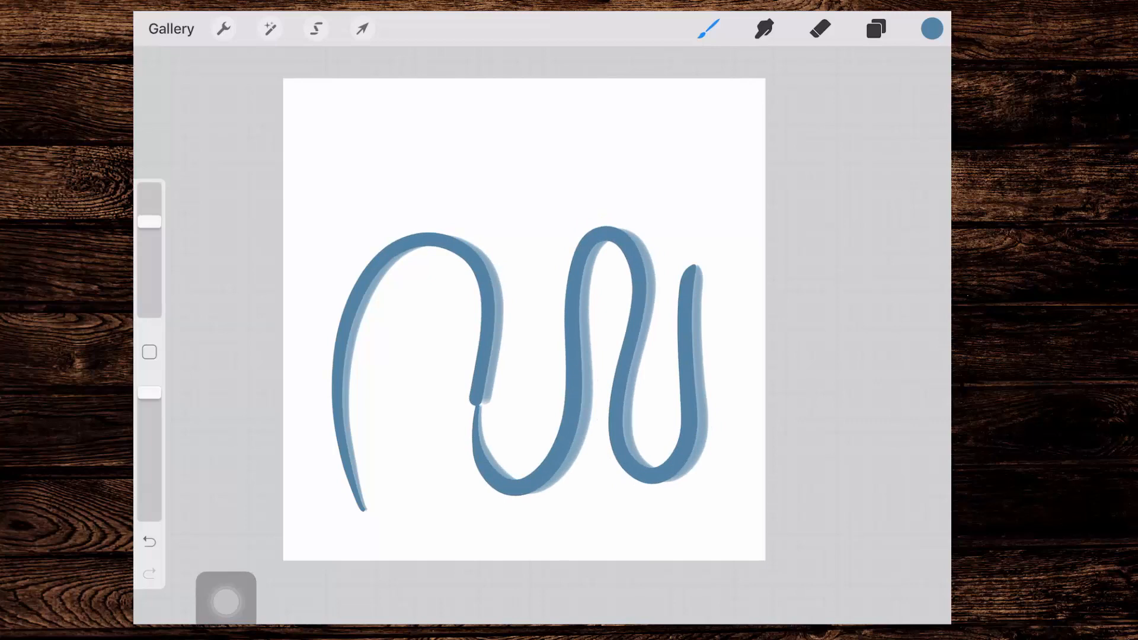
pyautogui.click(709, 28)
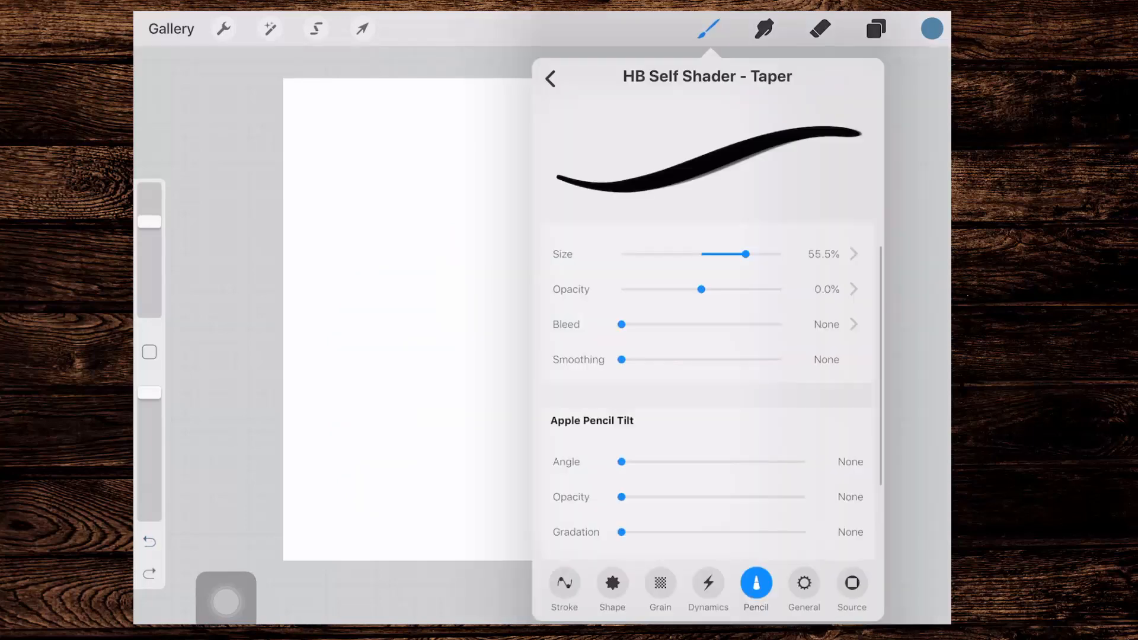
pyautogui.click(550, 78)
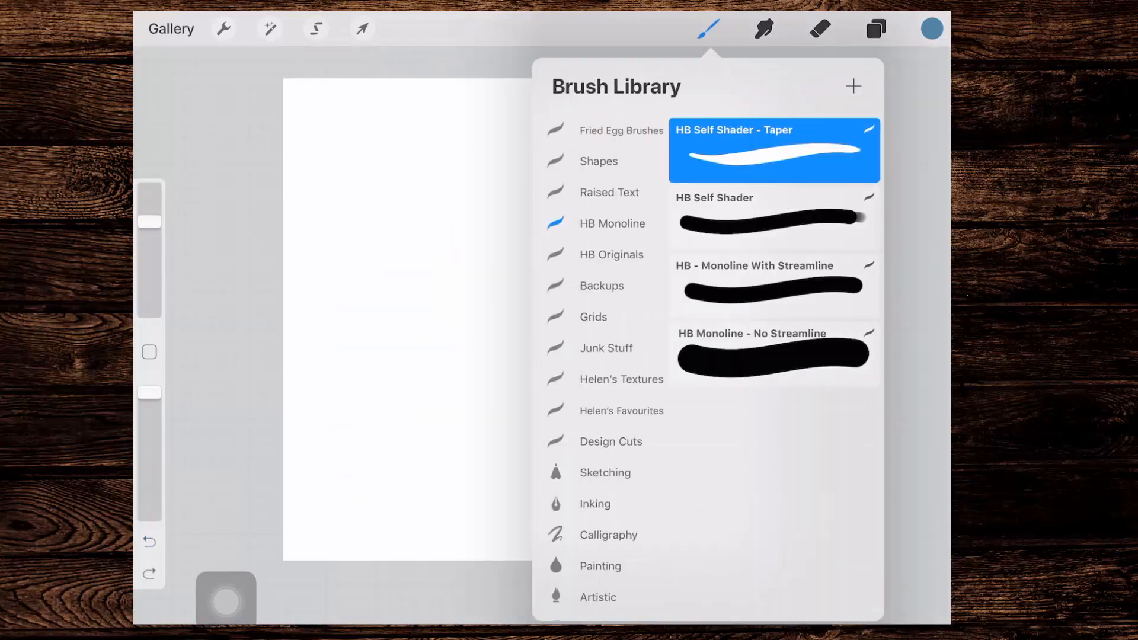